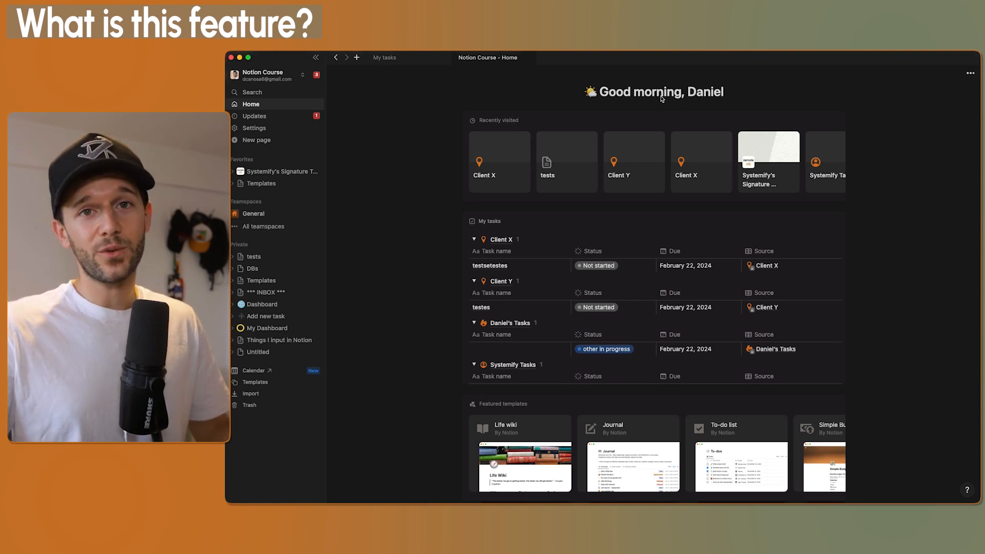
# Open and dismiss the greeting nickname editor, then scroll down the Home page
pyautogui.click(706, 92)
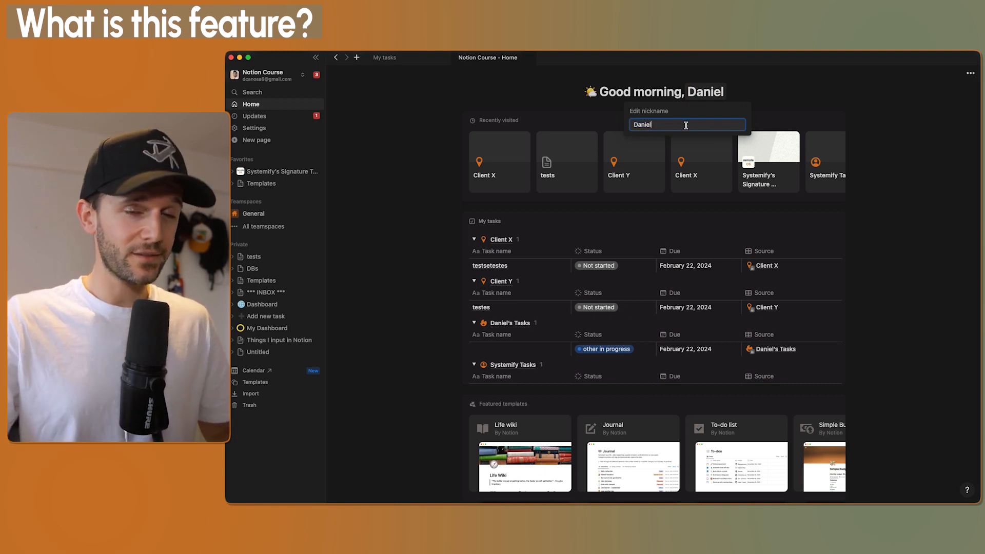
pyautogui.click(565, 148)
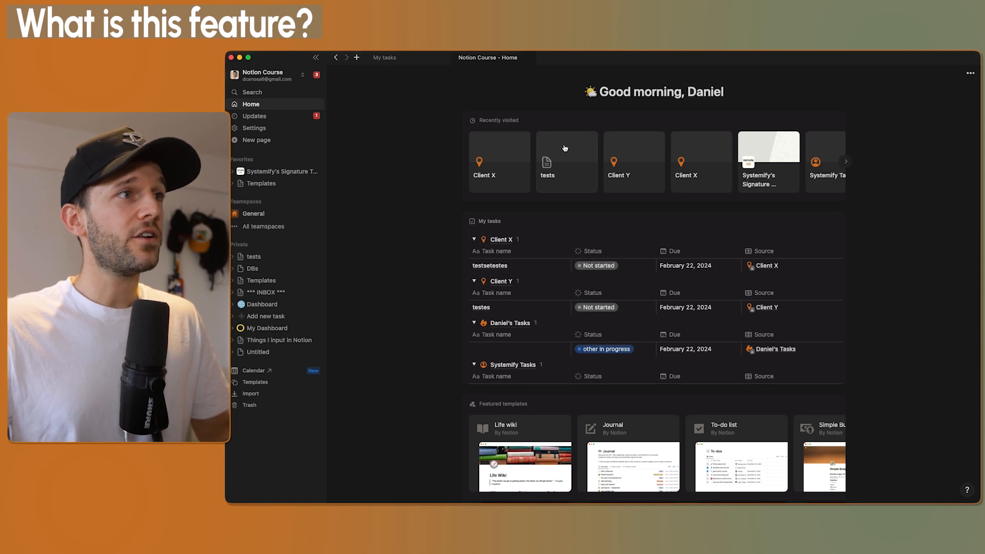
pyautogui.moveTo(534, 170)
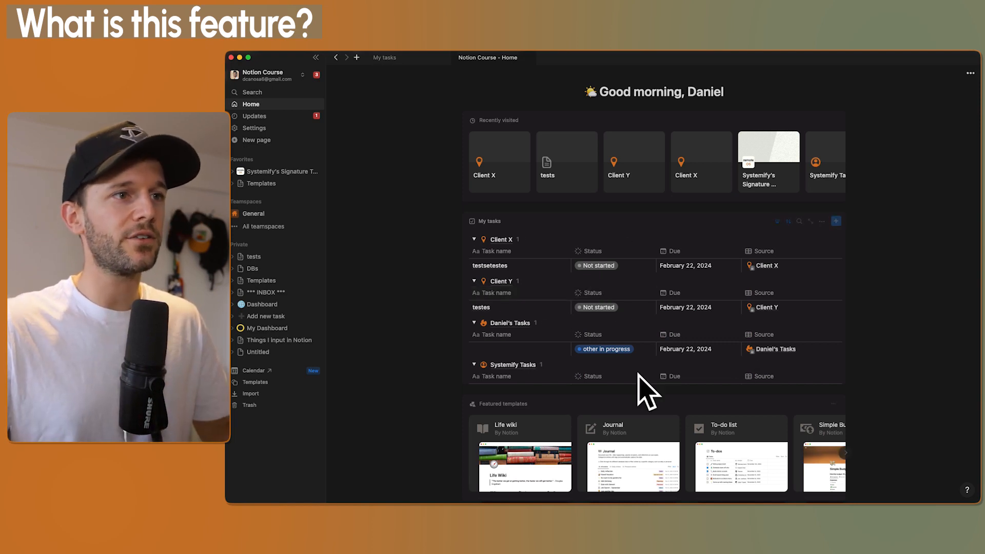
pyautogui.scroll(-3)
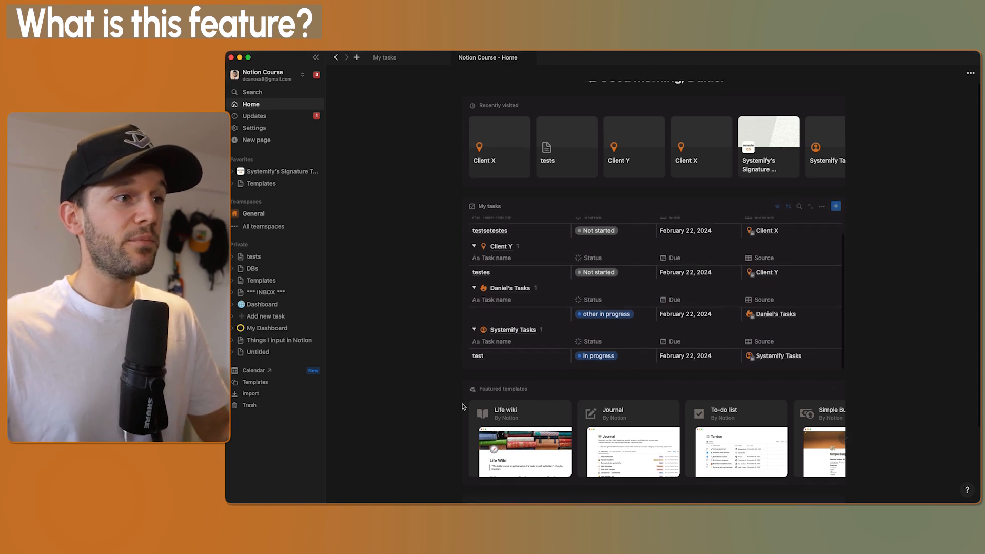
pyautogui.scroll(-3)
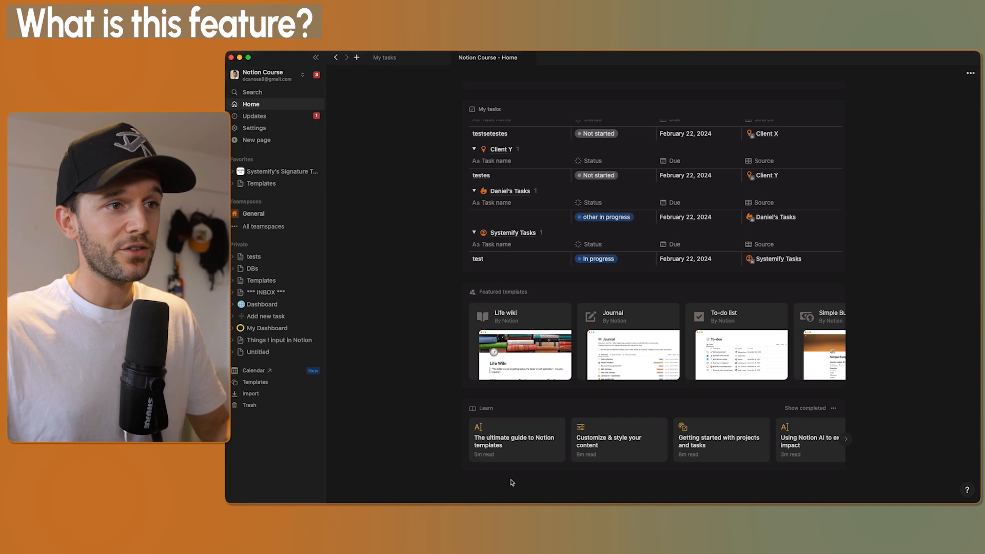
pyautogui.moveTo(937, 347)
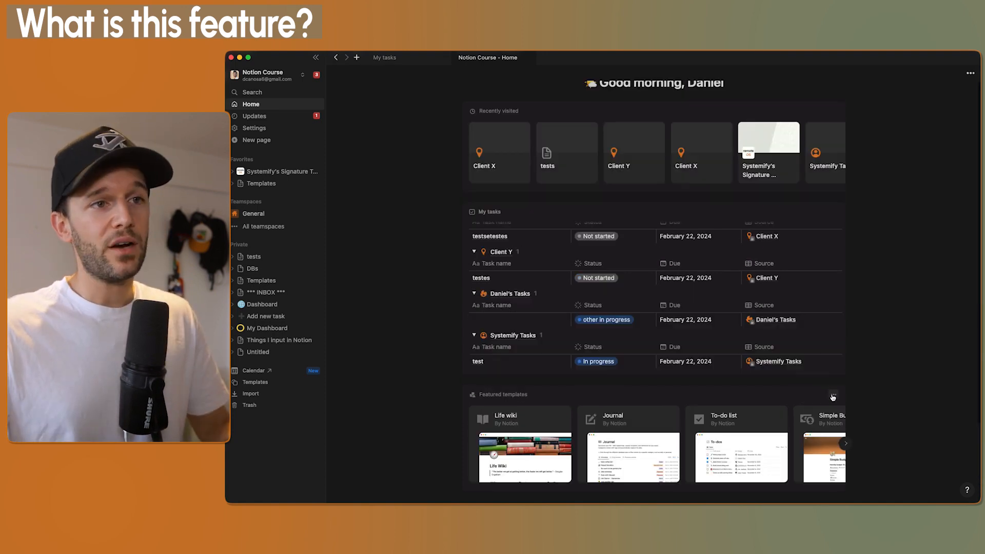
# Uncheck Featured templates in the Home page's Show/hide widgets menu
pyautogui.click(832, 397)
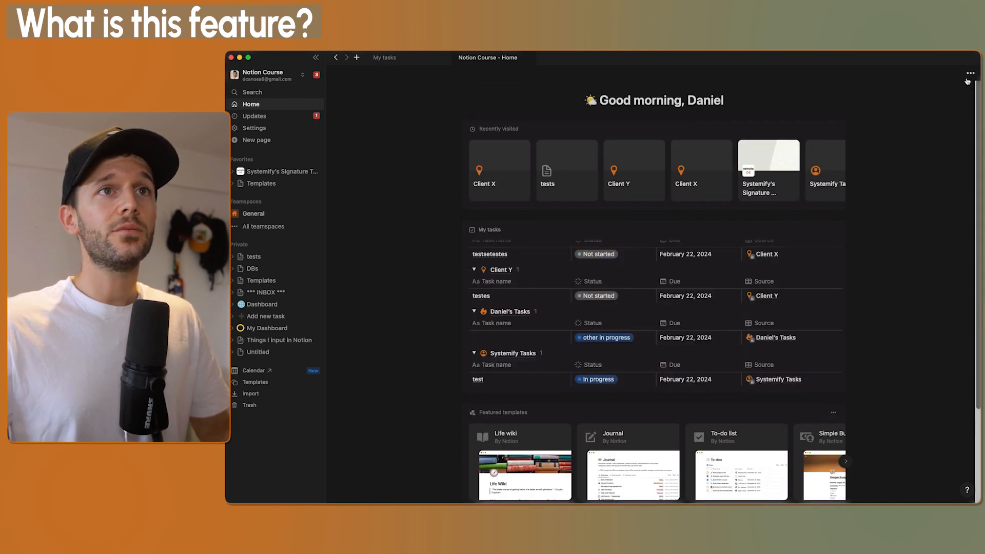
pyautogui.click(968, 74)
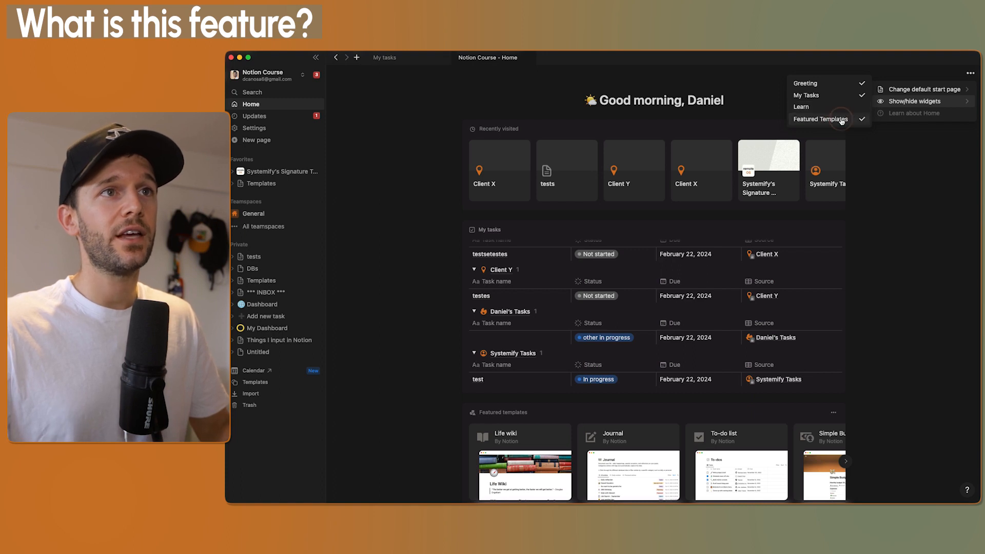
pyautogui.click(820, 119)
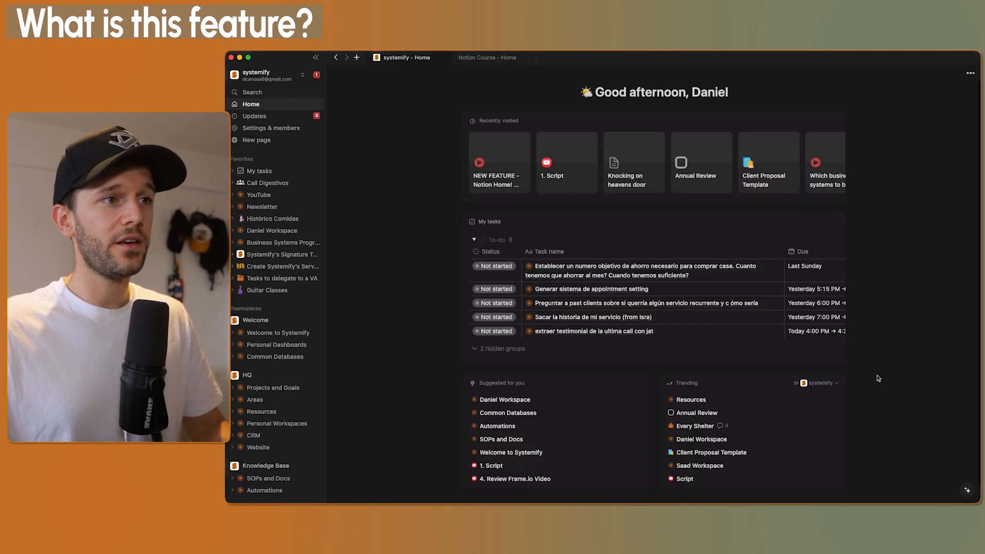
pyautogui.moveTo(499, 383)
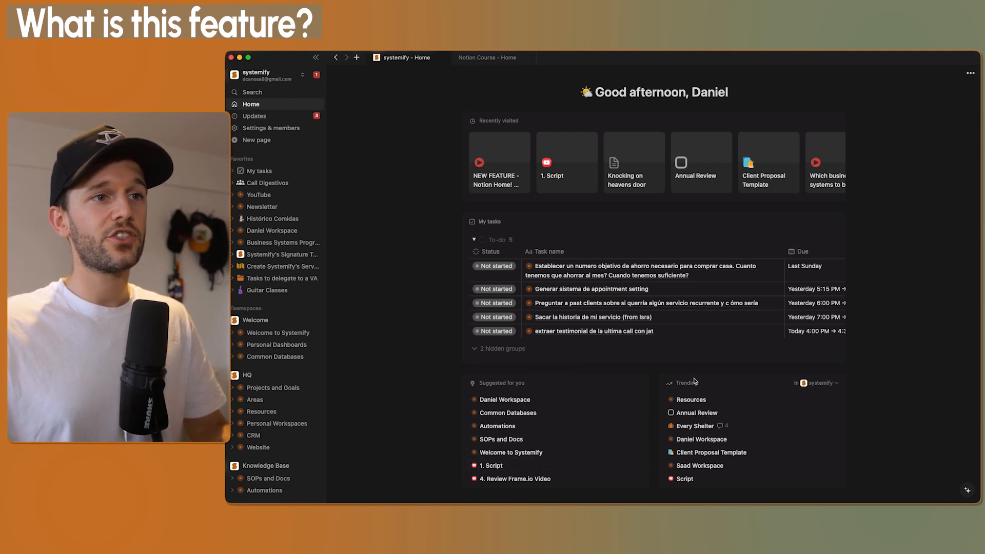
# Open the Trending widget's teamspace filter listing Welcome, HQ, Knowledge Base and Marketing
pyautogui.click(819, 383)
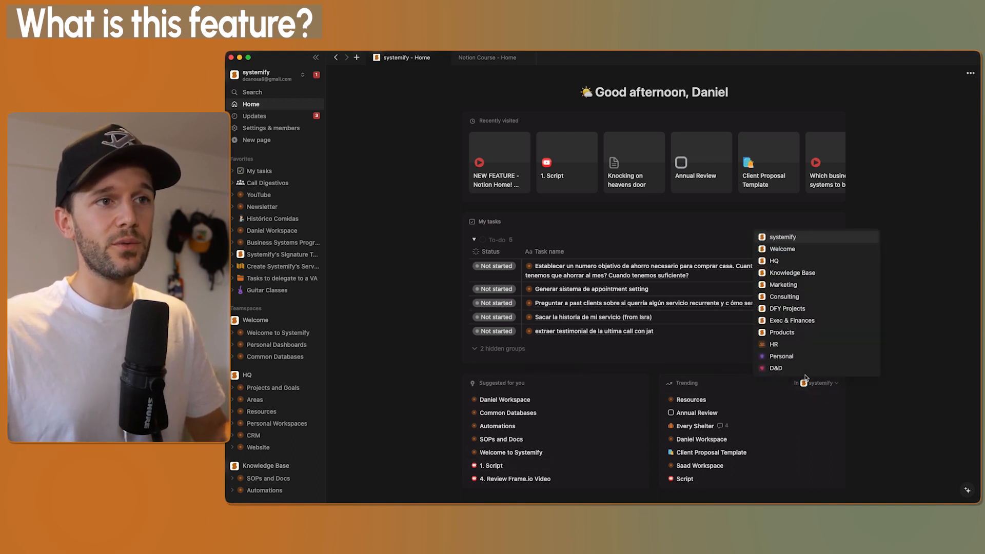
pyautogui.moveTo(792, 272)
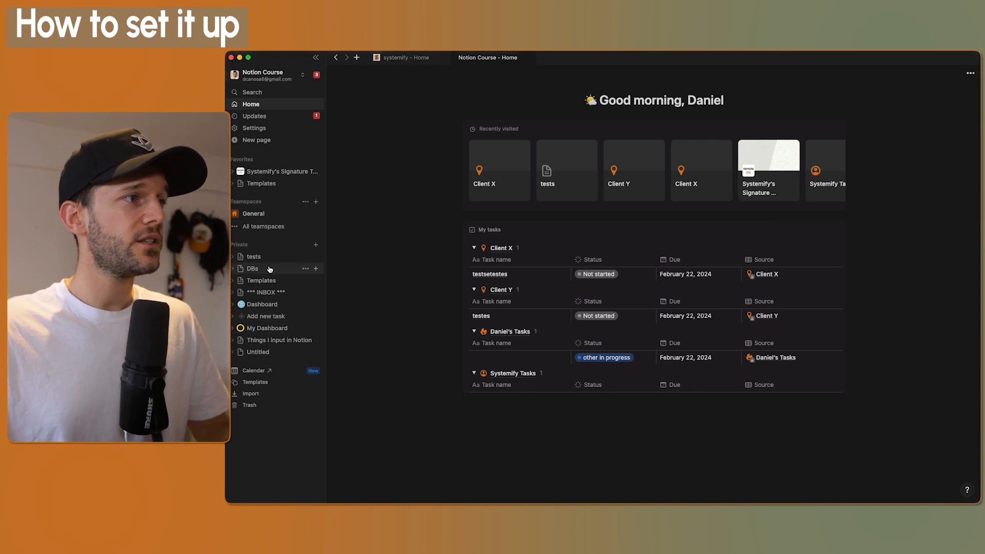
# On the tests page, choose Undo task database for the Systemify Tasks table
pyautogui.click(252, 257)
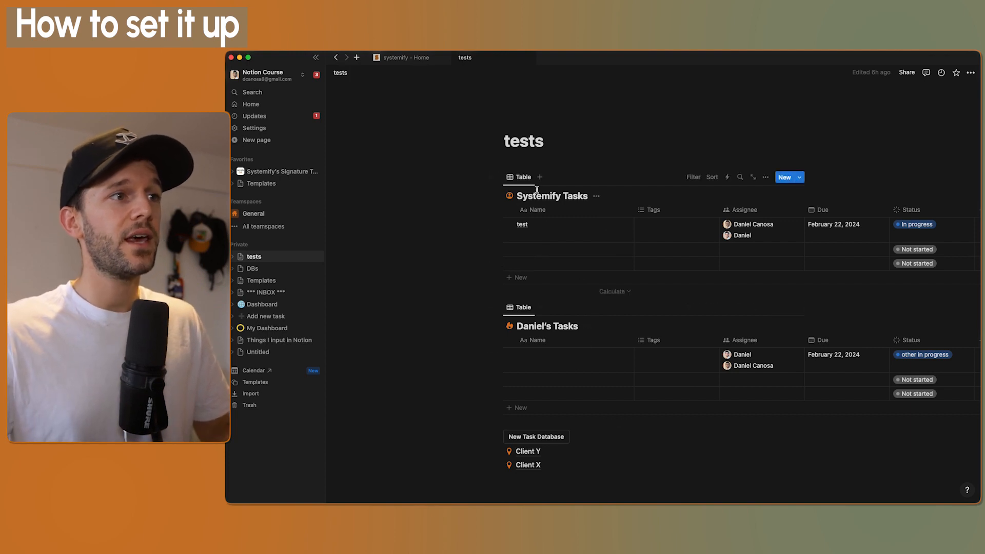
pyautogui.moveTo(765, 177)
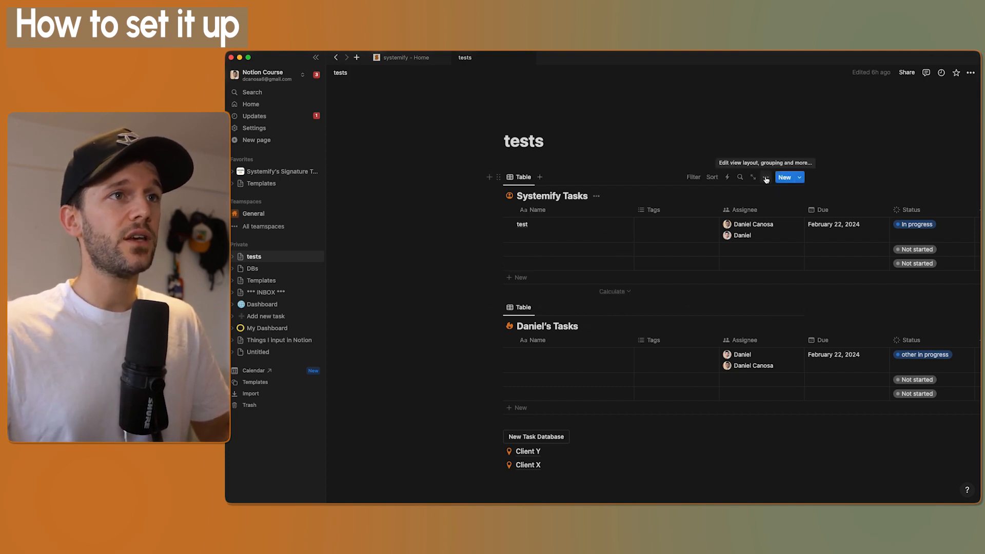
pyautogui.click(766, 177)
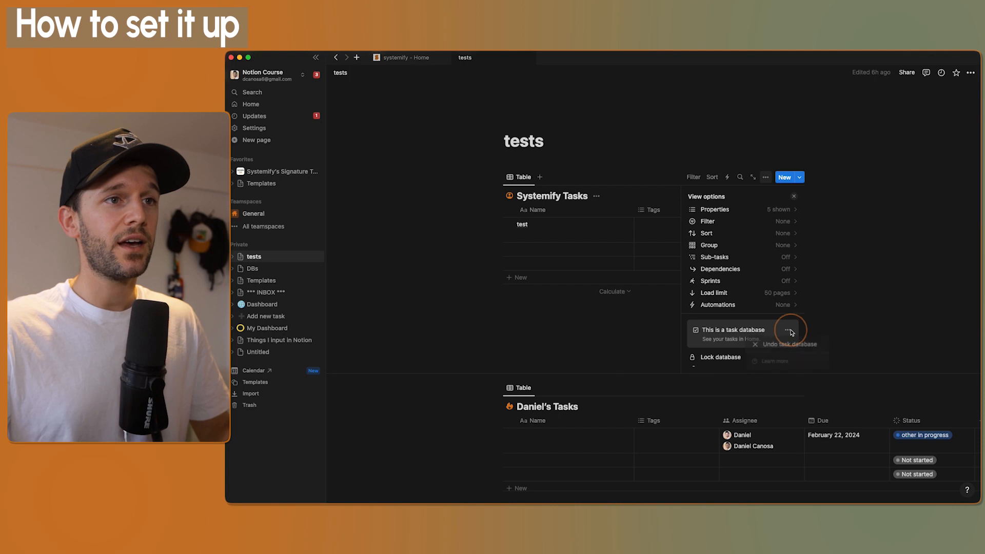
pyautogui.click(789, 344)
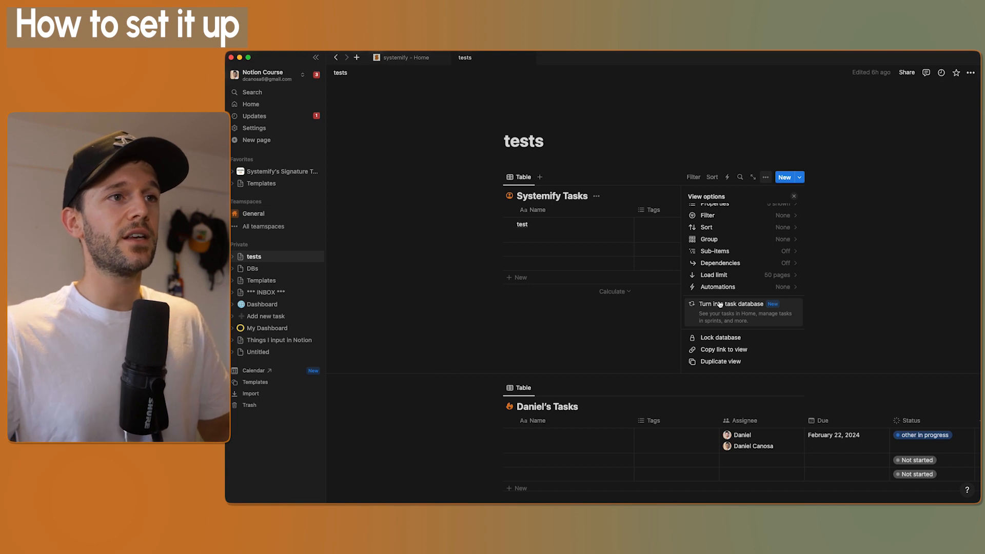
# Map Status, Assignee and Due as Systemify Tasks' task properties and confirm
pyautogui.click(730, 304)
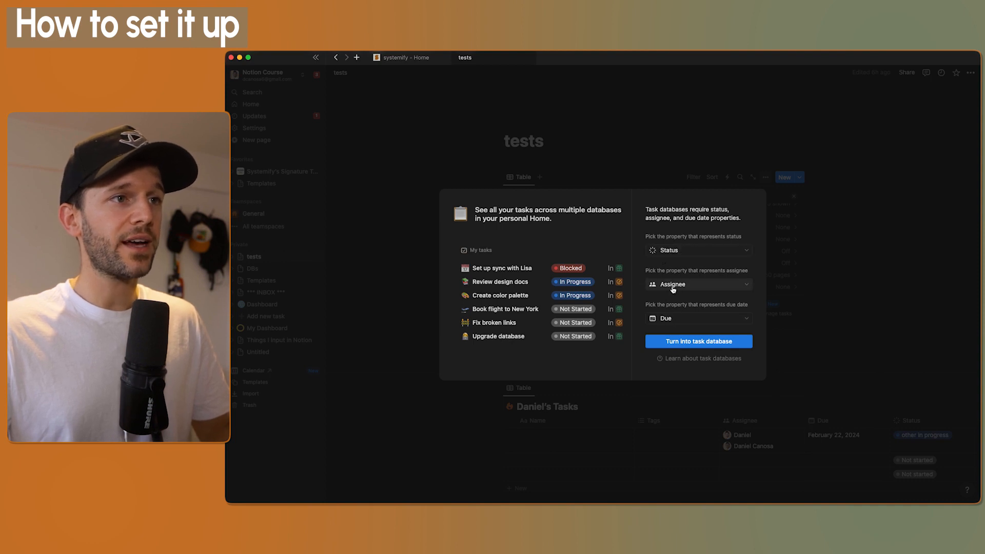
pyautogui.moveTo(700, 326)
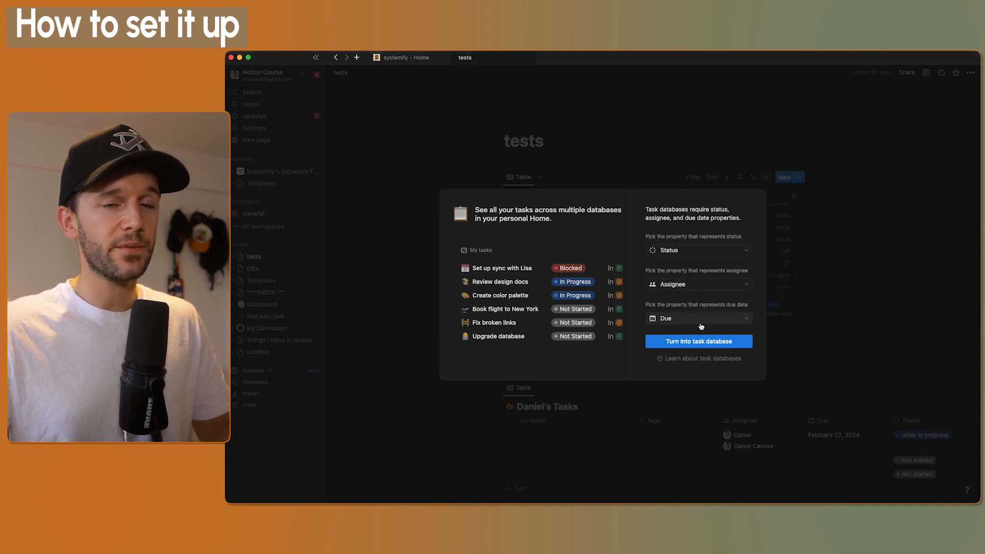
pyautogui.click(697, 250)
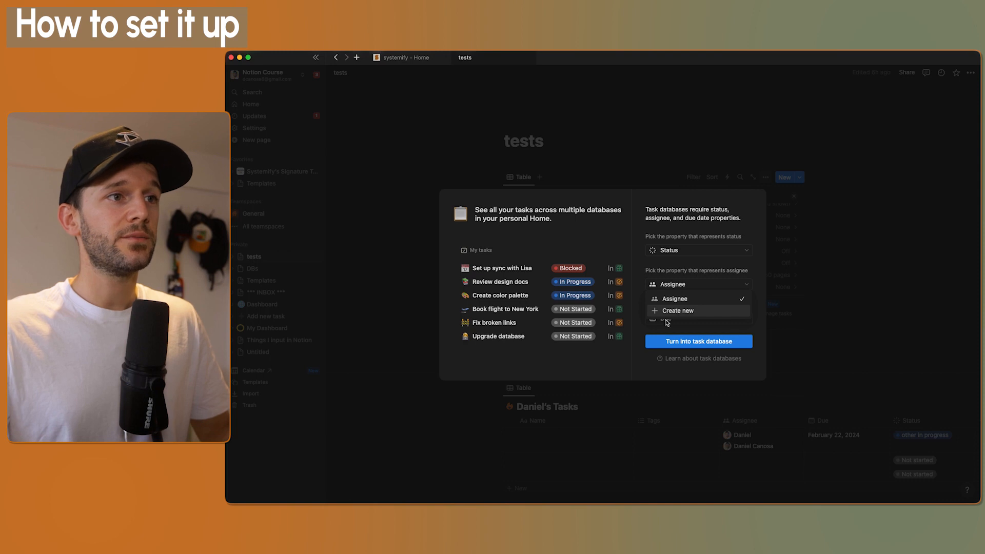
pyautogui.click(675, 297)
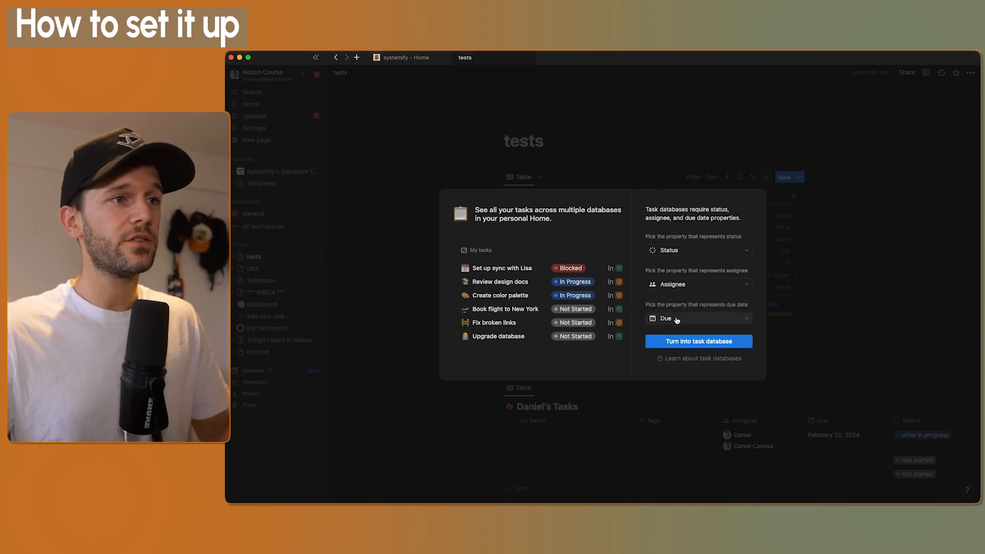
pyautogui.click(698, 341)
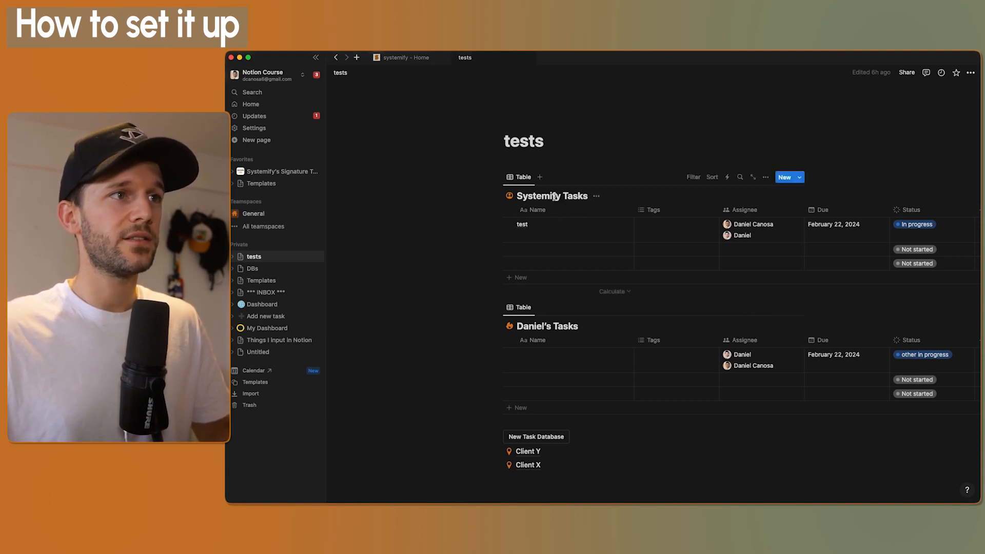
pyautogui.moveTo(250, 104)
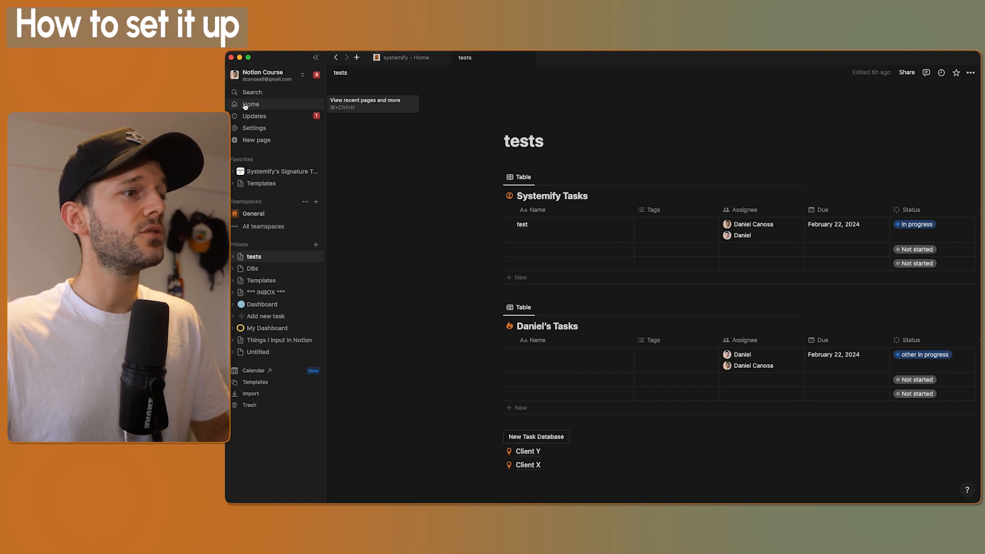
# Go to Home to see Systemify Tasks listed under My tasks
pyautogui.click(250, 104)
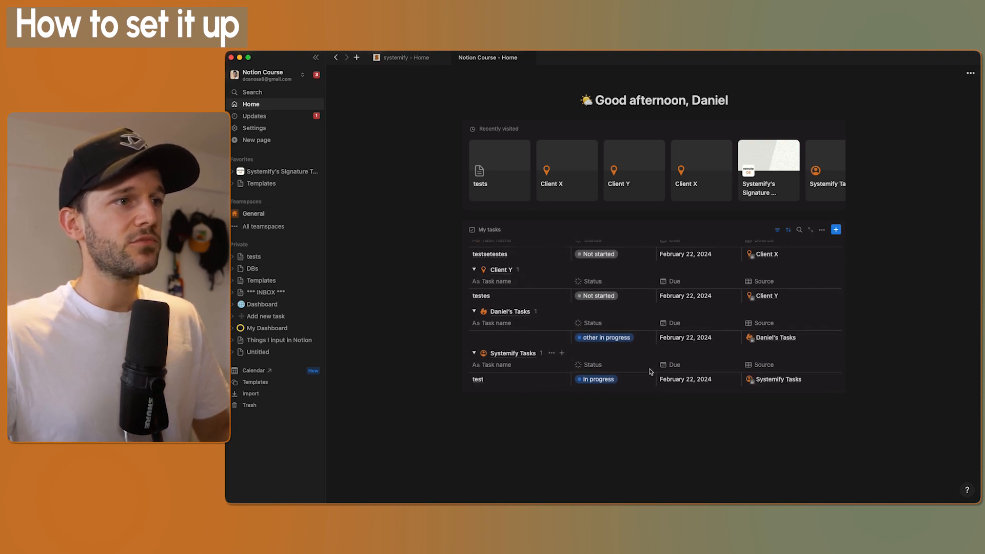
pyautogui.moveTo(486, 368)
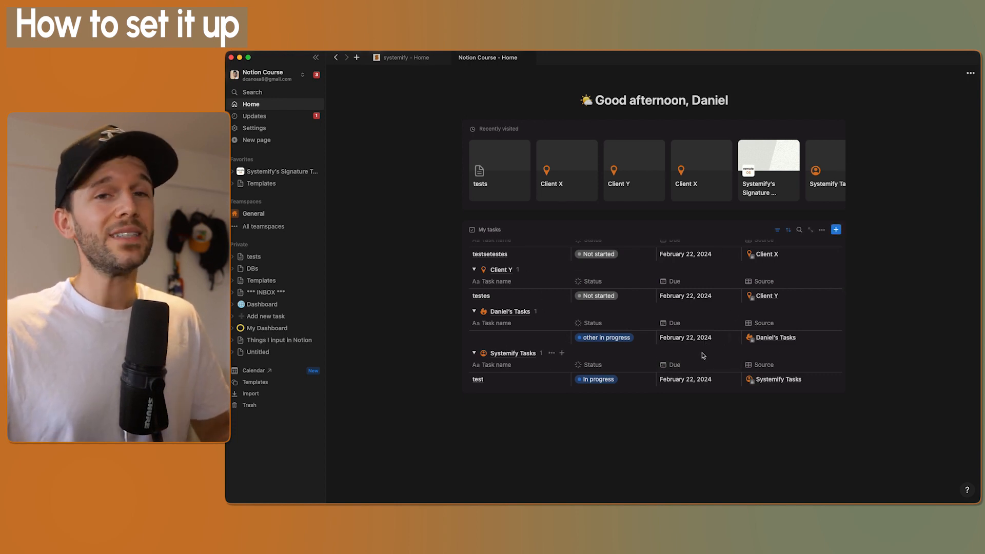
pyautogui.moveTo(776, 229)
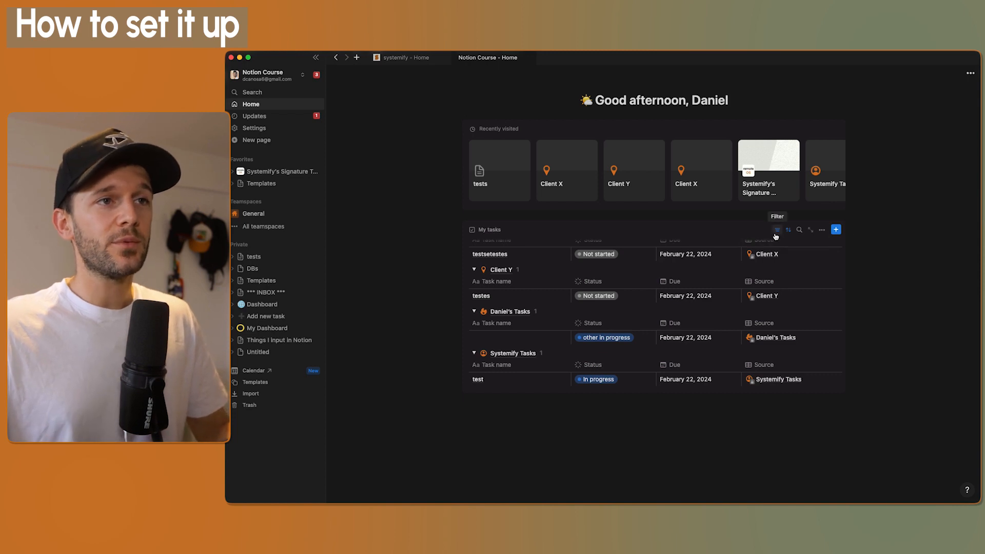
pyautogui.click(776, 229)
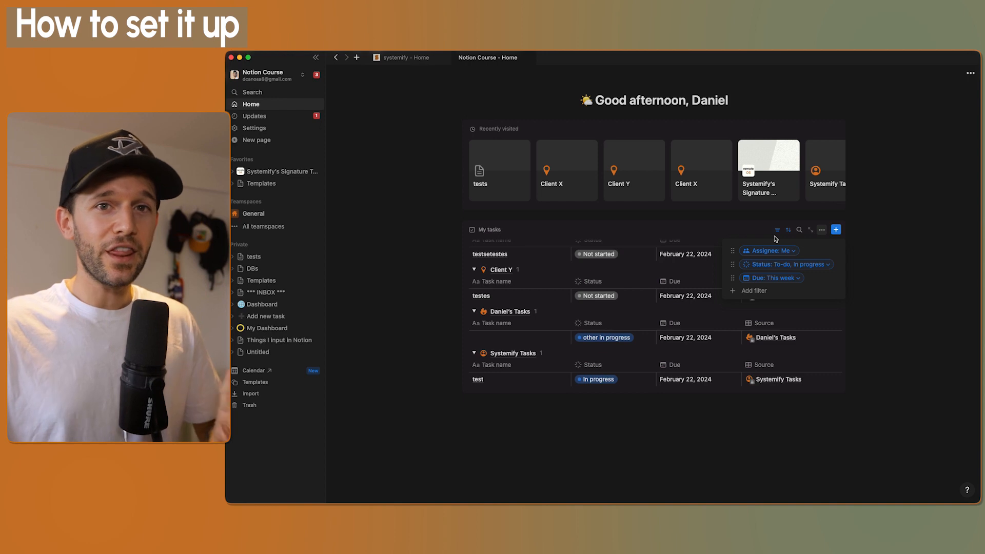
pyautogui.moveTo(753, 291)
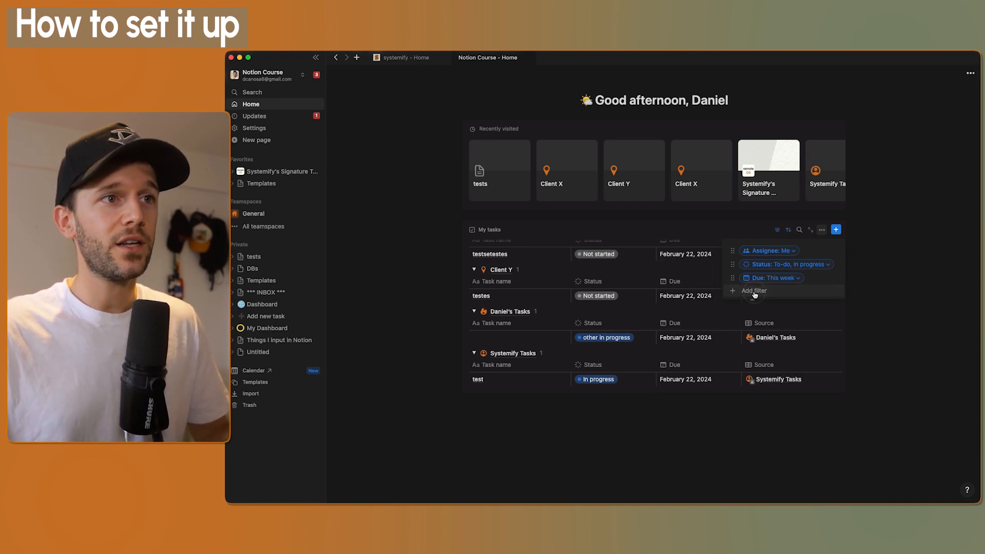
pyautogui.click(753, 290)
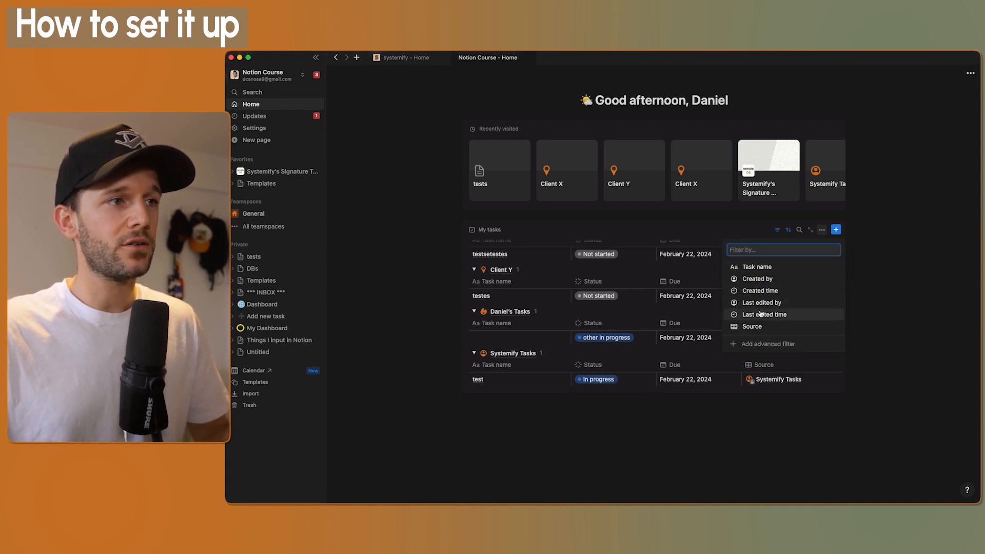
pyautogui.moveTo(764, 302)
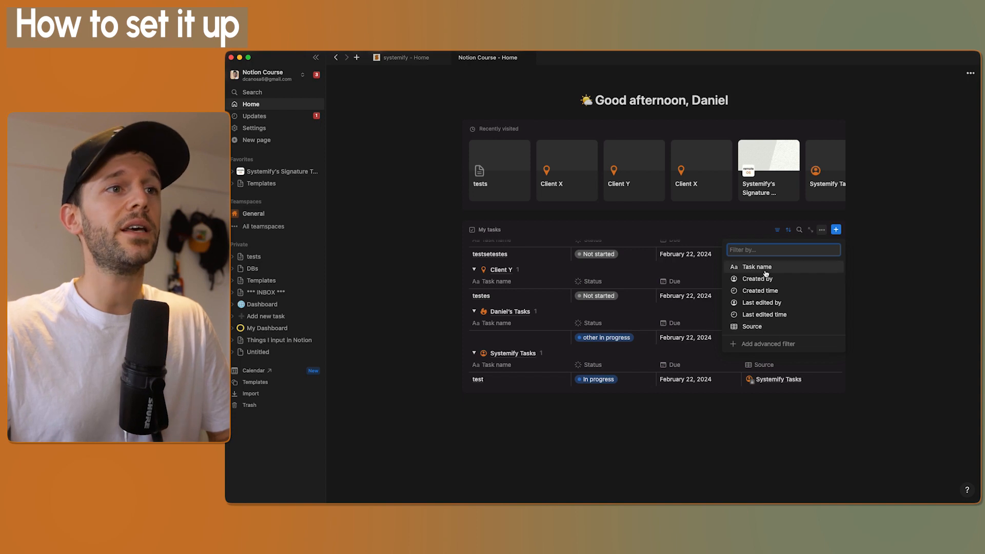
pyautogui.moveTo(777, 278)
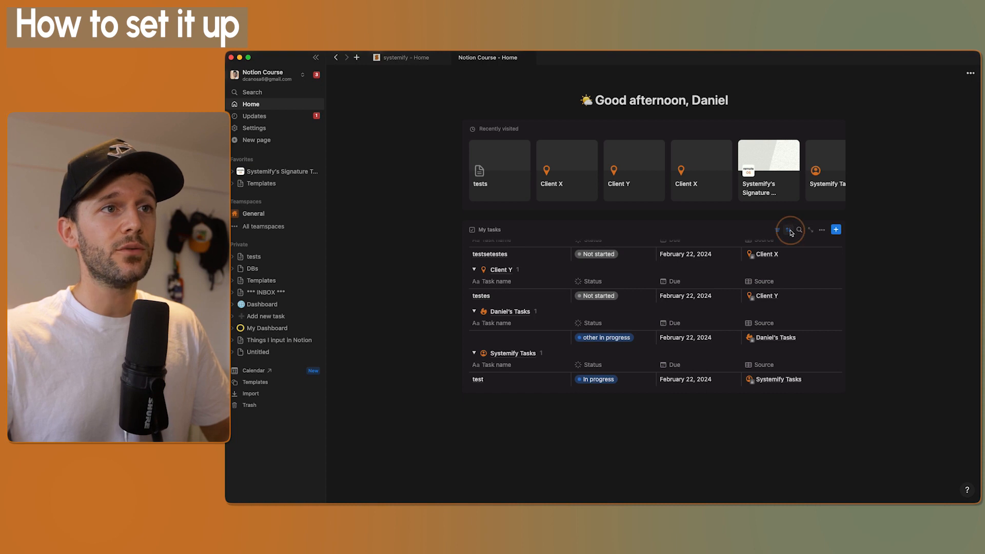
# Check the Due ascending sort and switch My tasks to a Board layout
pyautogui.click(777, 230)
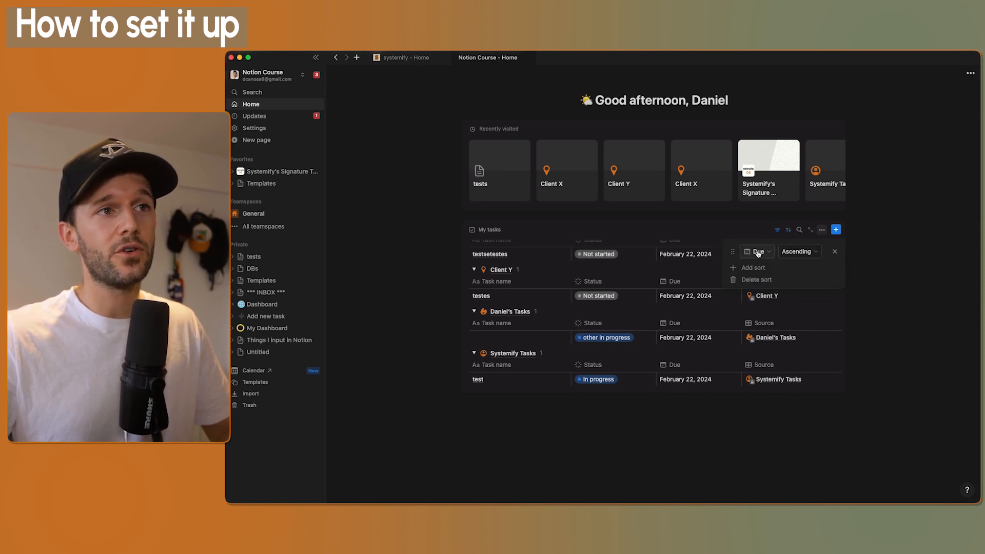
pyautogui.click(821, 229)
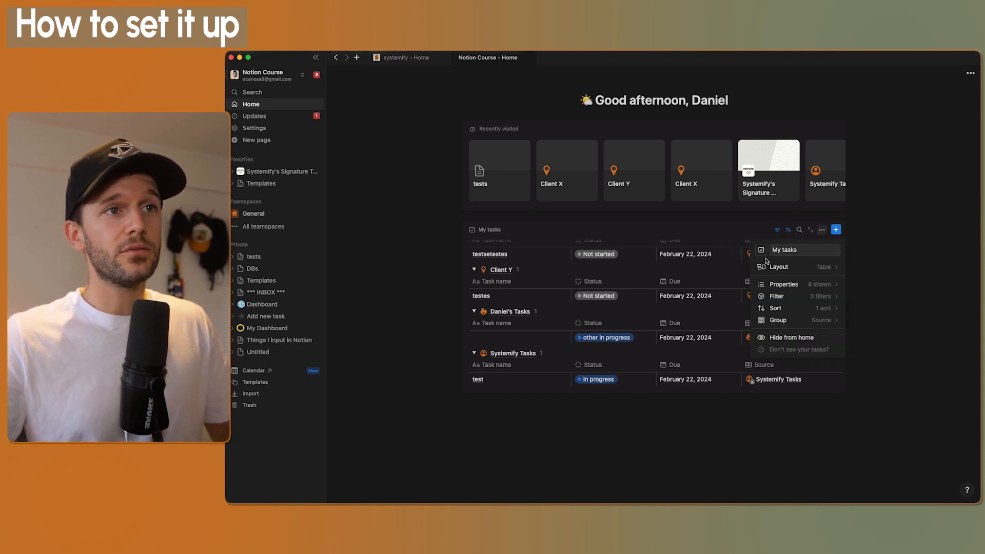
pyautogui.click(779, 267)
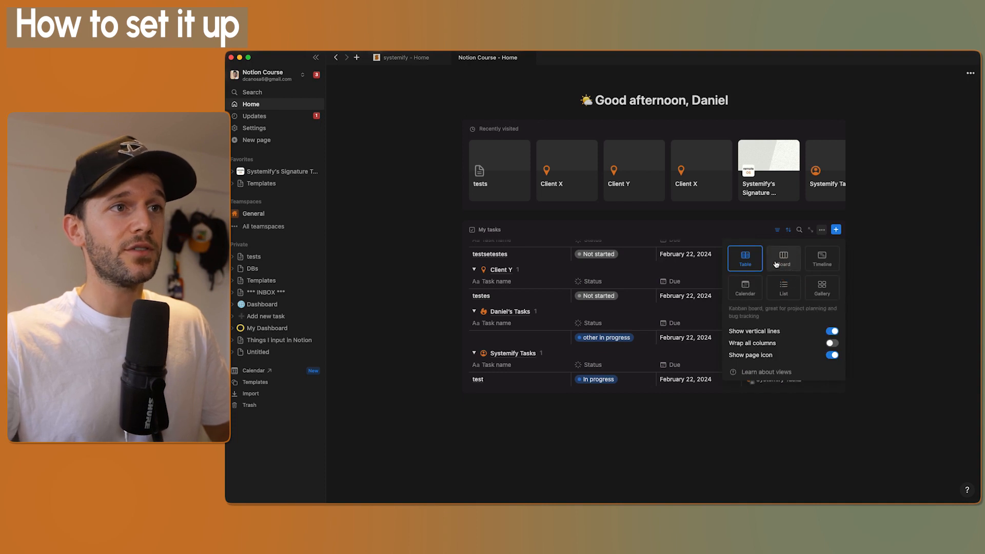
pyautogui.click(783, 258)
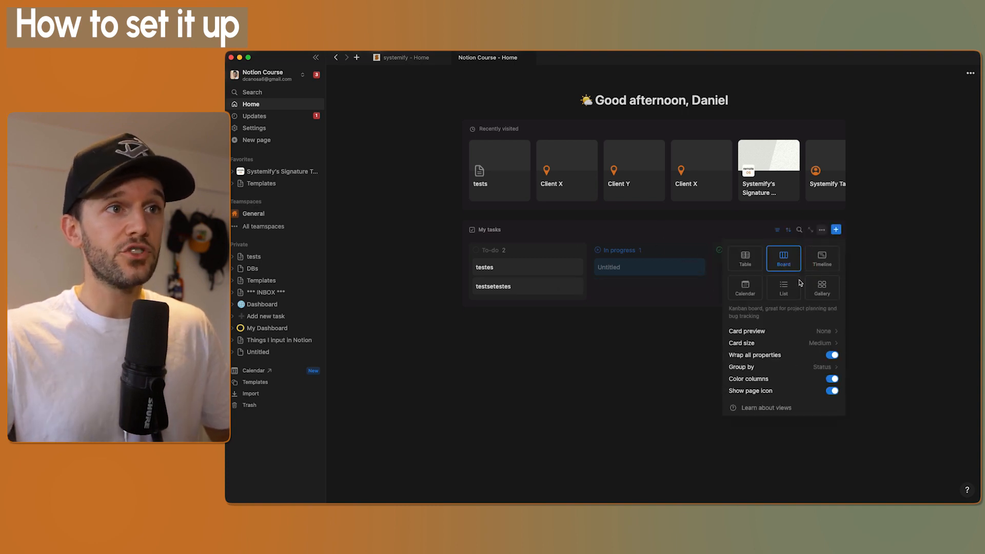
# Switch My tasks to Calendar layout, then reopen its layout choices
pyautogui.click(744, 288)
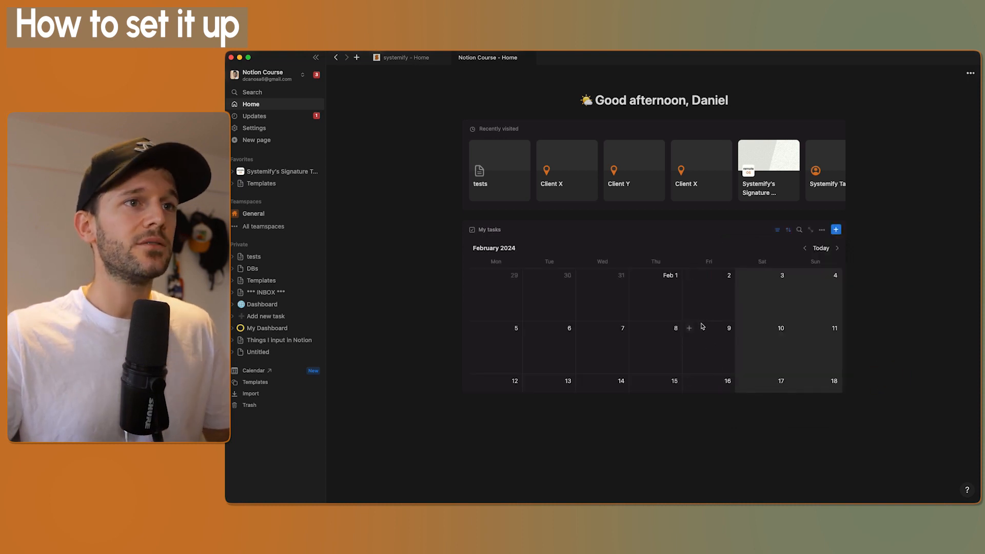
pyautogui.moveTo(661, 335)
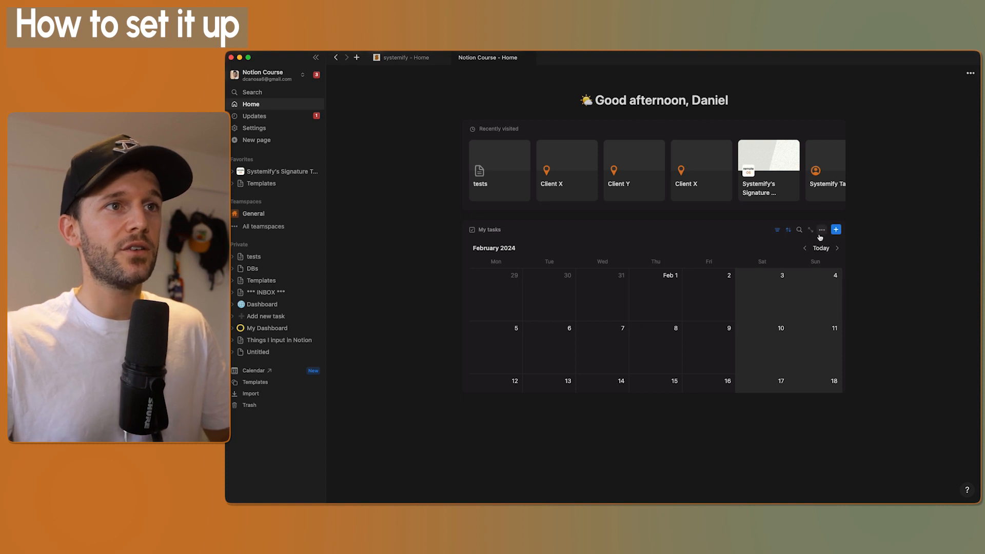
pyautogui.click(821, 229)
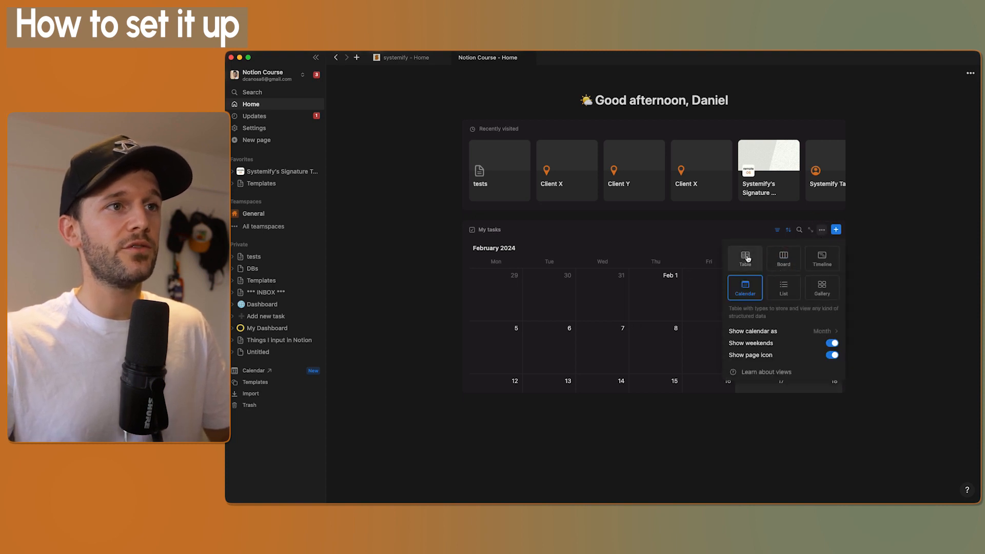
# Set My tasks back to Table layout and go to the tests page
pyautogui.click(744, 257)
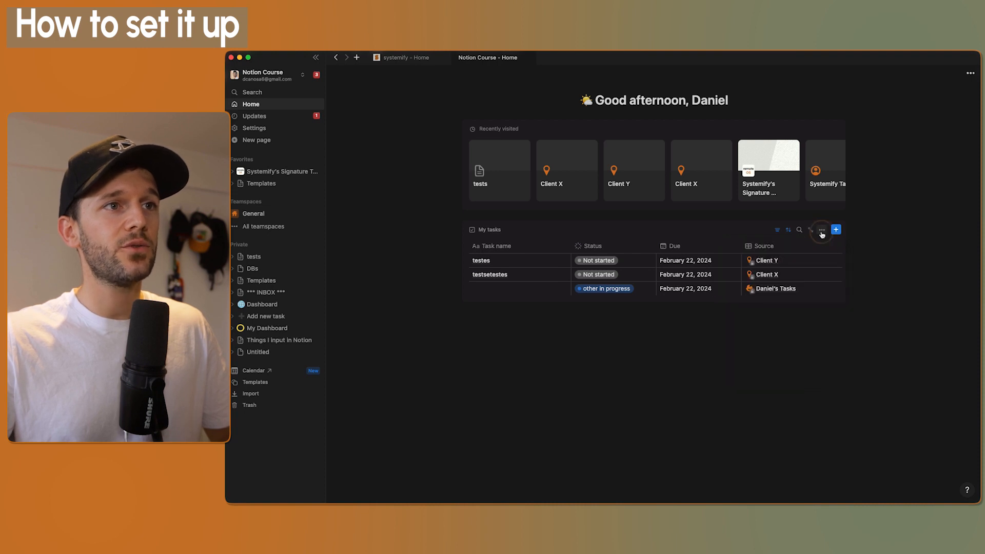
pyautogui.click(820, 229)
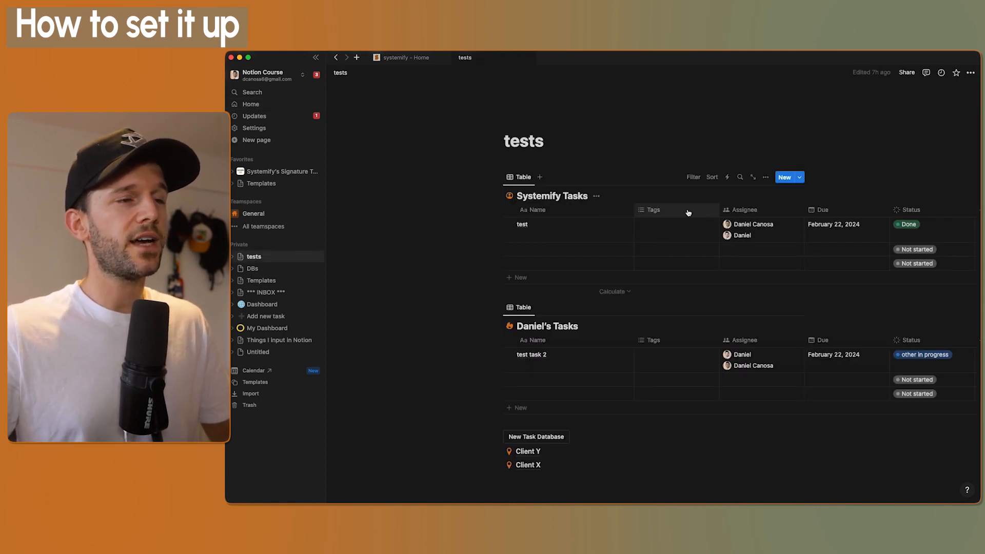
# Set the test task's Status to Not started, then return to Home
pyautogui.click(654, 210)
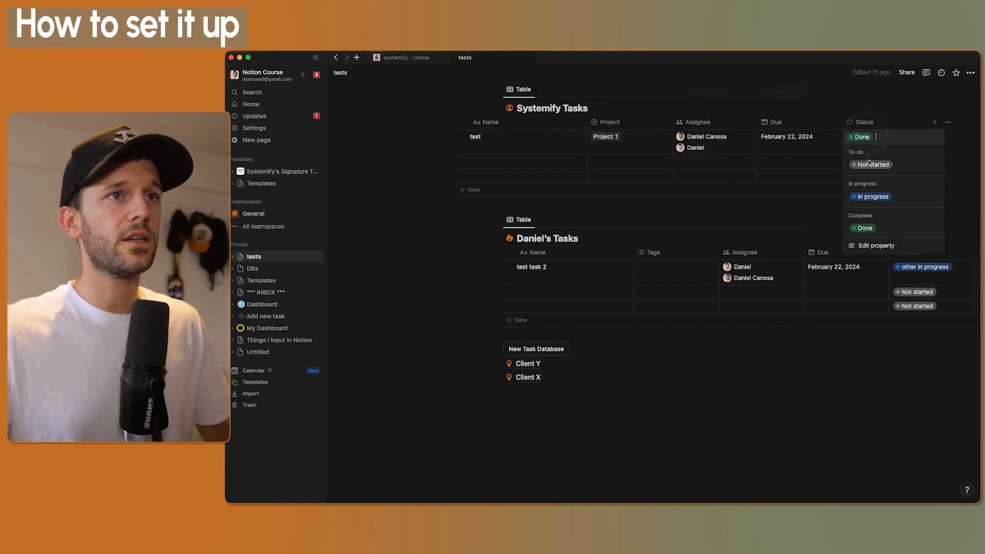
pyautogui.click(870, 164)
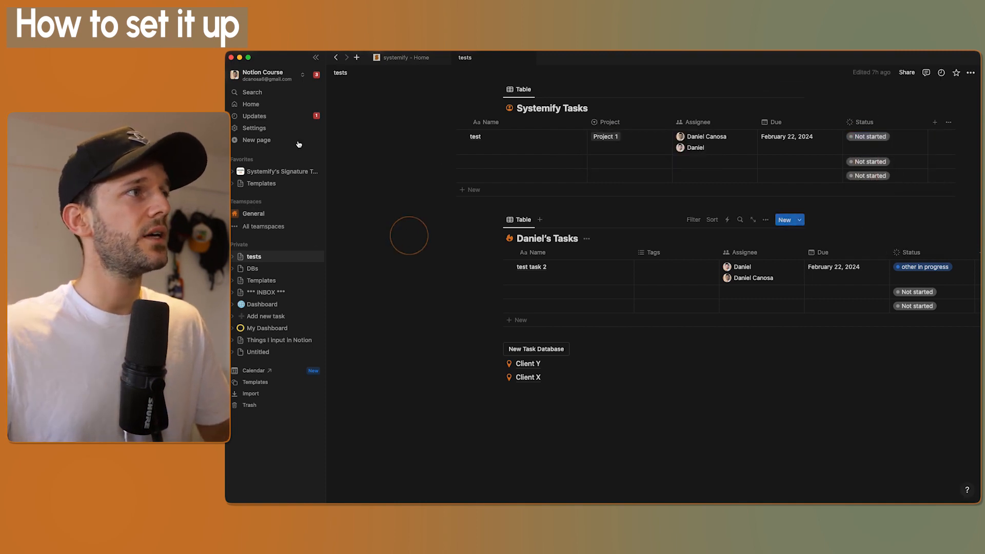
pyautogui.click(250, 105)
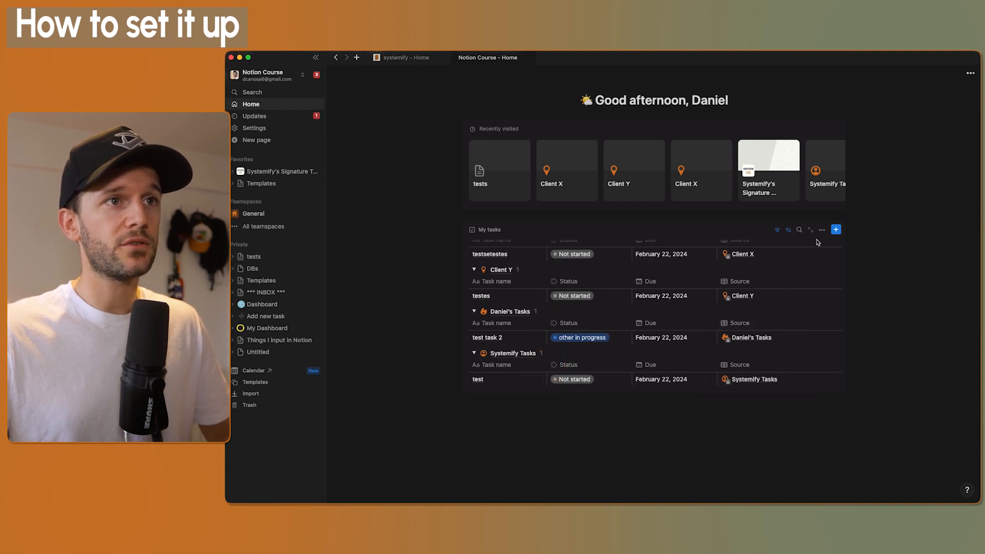
# Check the widget's properties, rename the test task 'Create invoice', and open it as a page
pyautogui.click(811, 229)
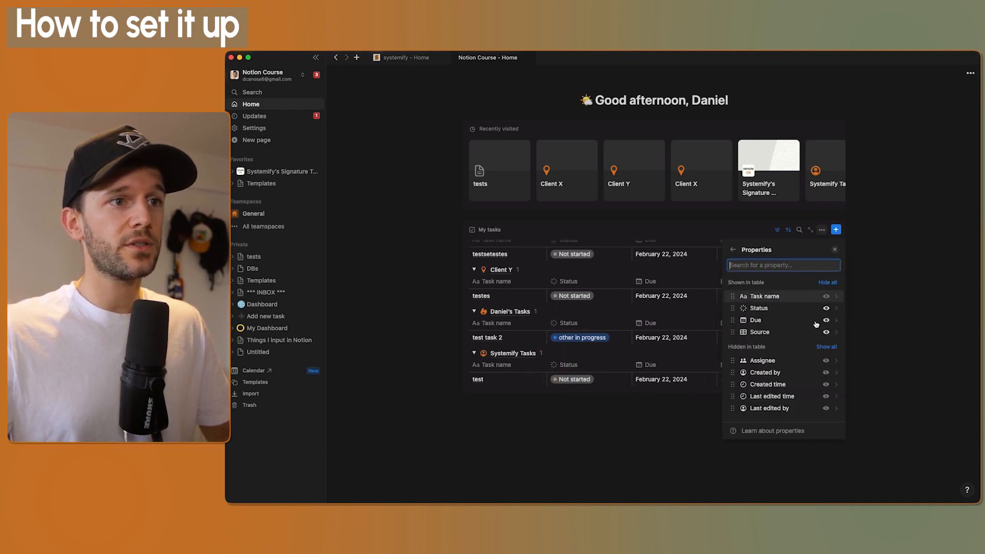
pyautogui.moveTo(820, 258)
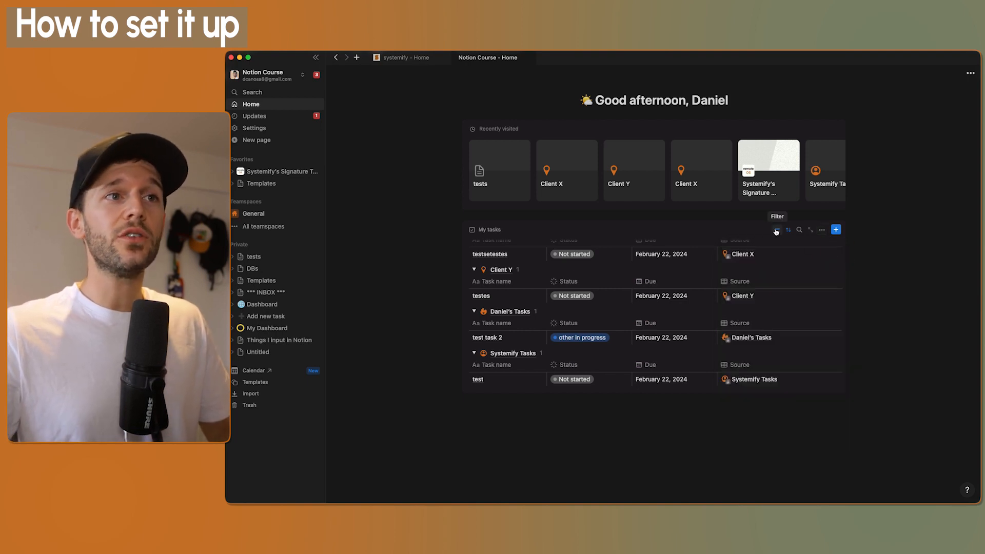
pyautogui.click(776, 229)
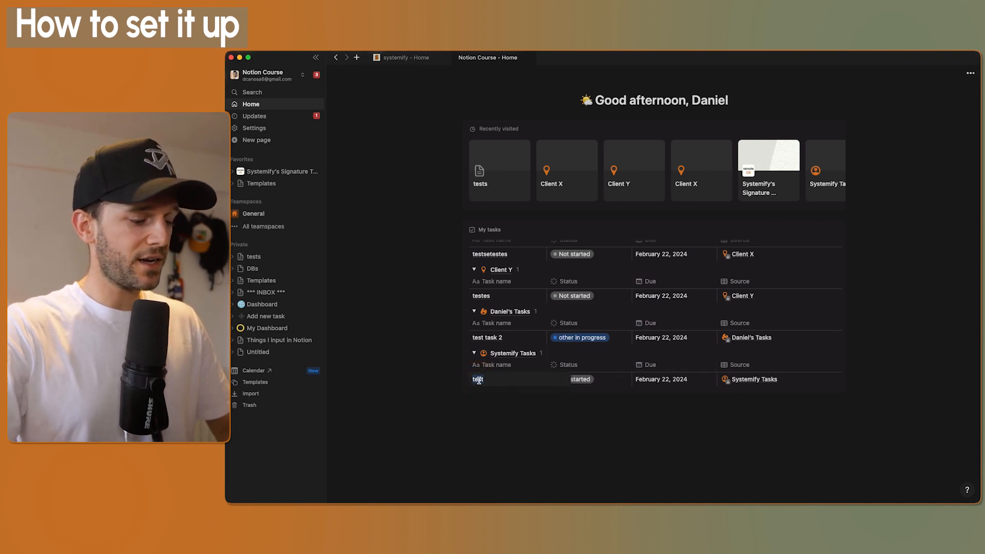
pyautogui.write('Create invoice')
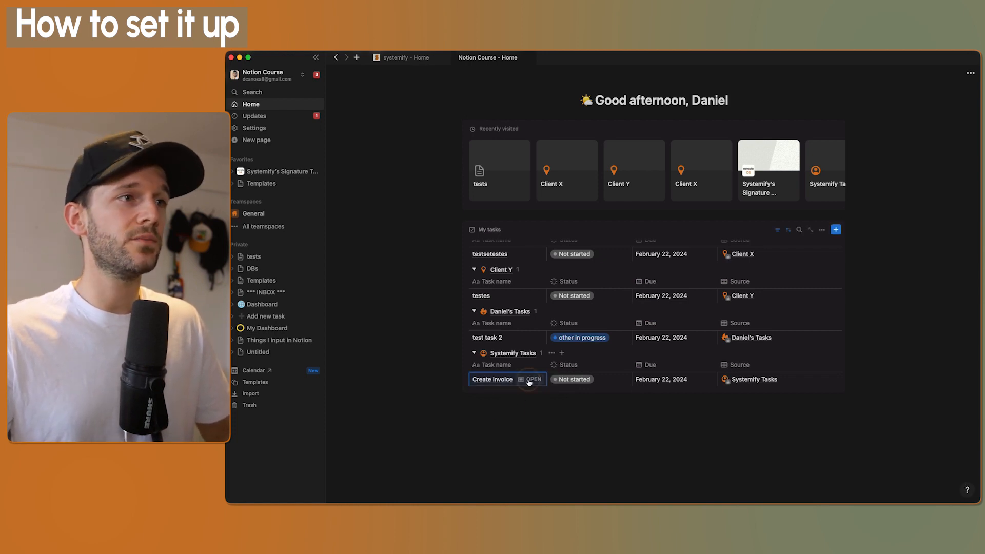
pyautogui.click(533, 379)
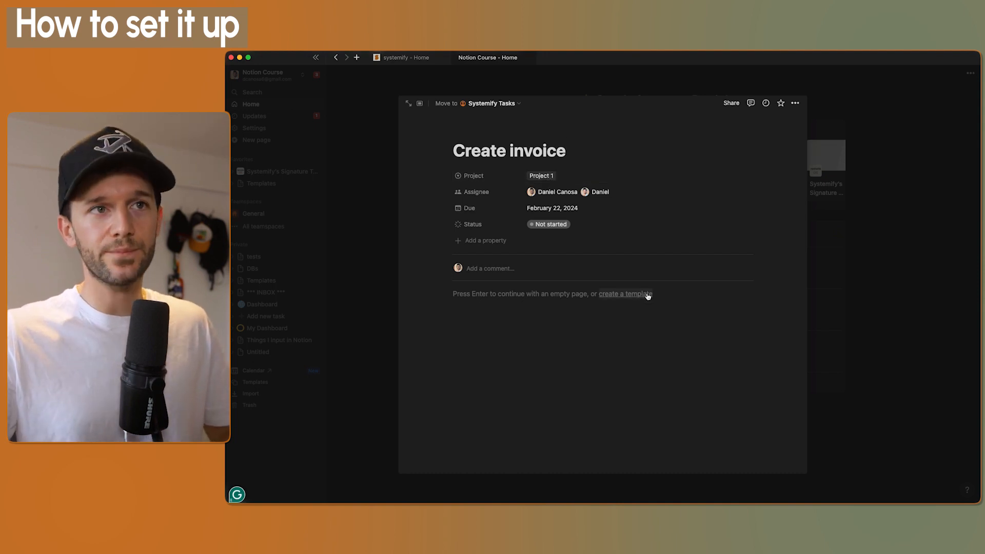
# Close the Create invoice peek page by clicking outside it
pyautogui.click(250, 103)
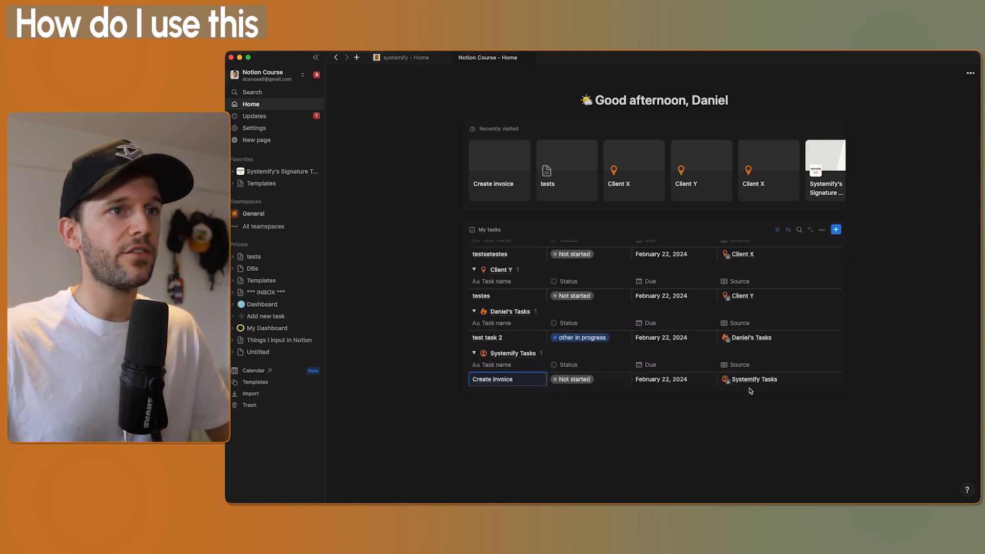
pyautogui.moveTo(854, 450)
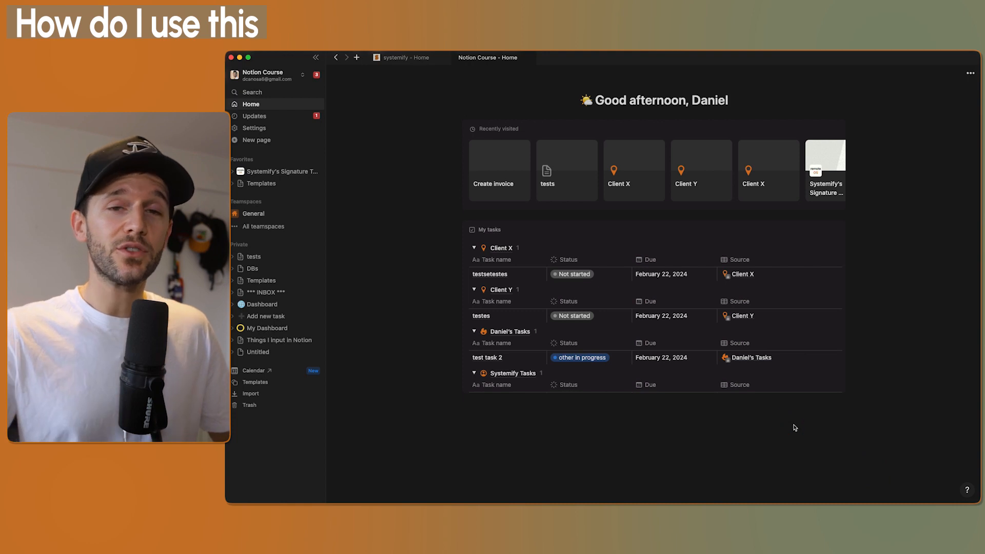
pyautogui.moveTo(589, 305)
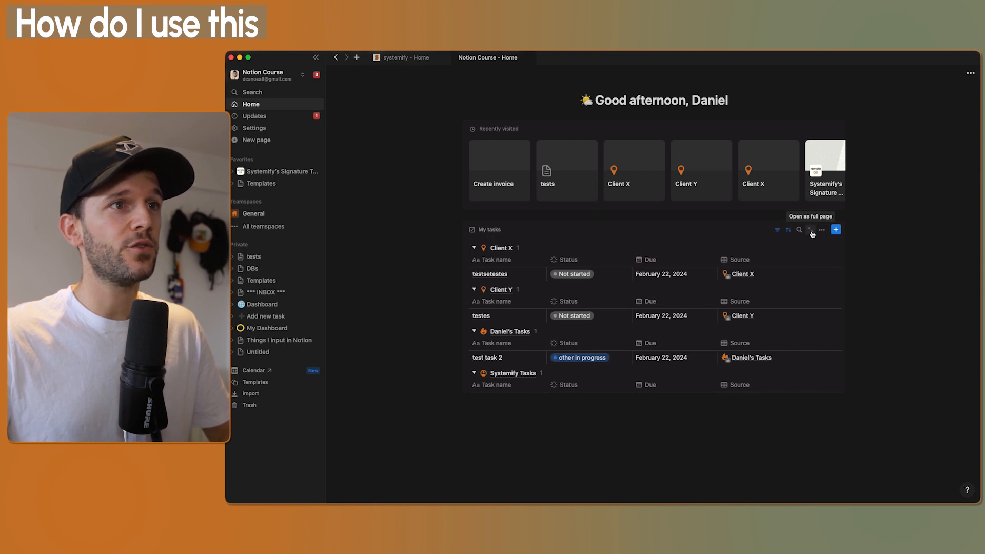
# Open the My tasks widget from Home as its own full page
pyautogui.click(810, 229)
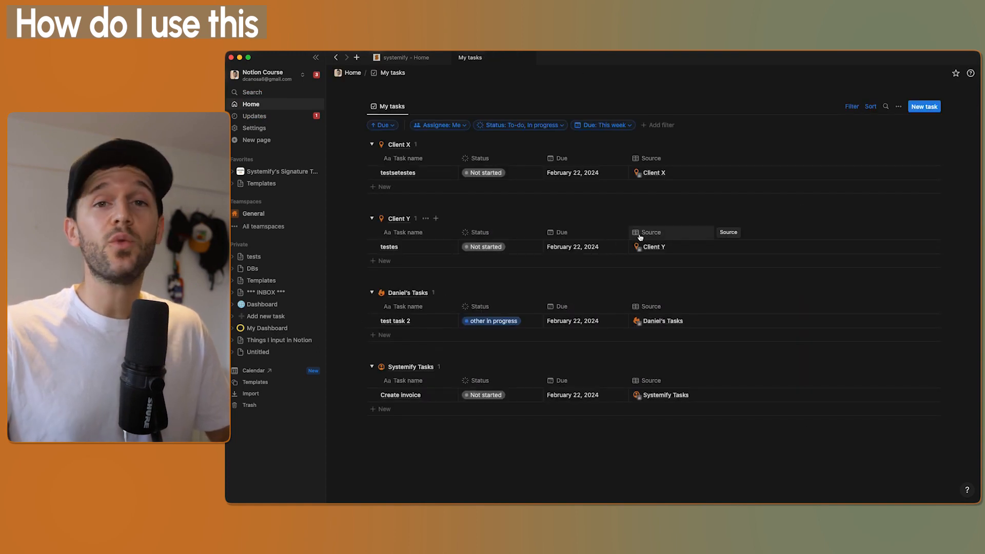
pyautogui.moveTo(955, 73)
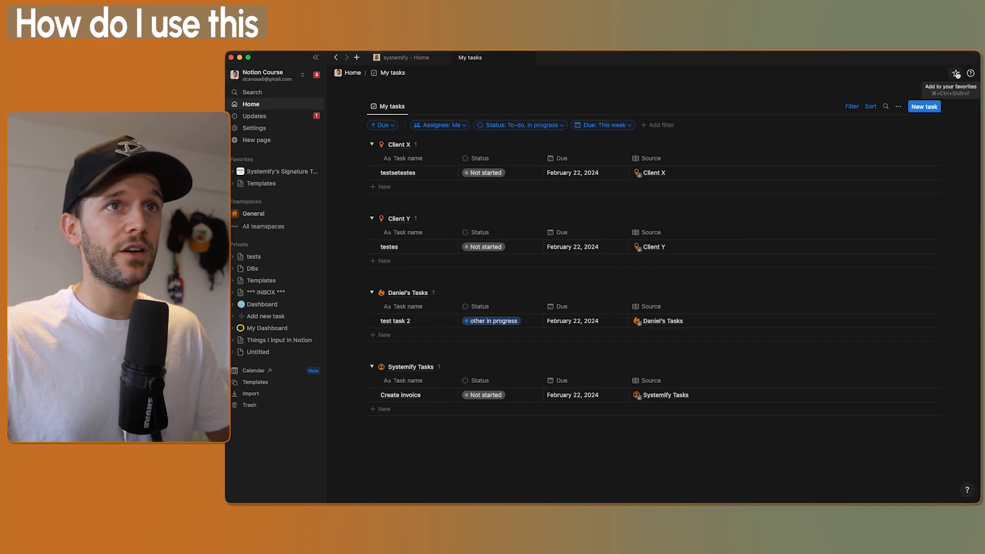
# Favourite My tasks, then change Home's default start page to My tasks
pyautogui.click(955, 73)
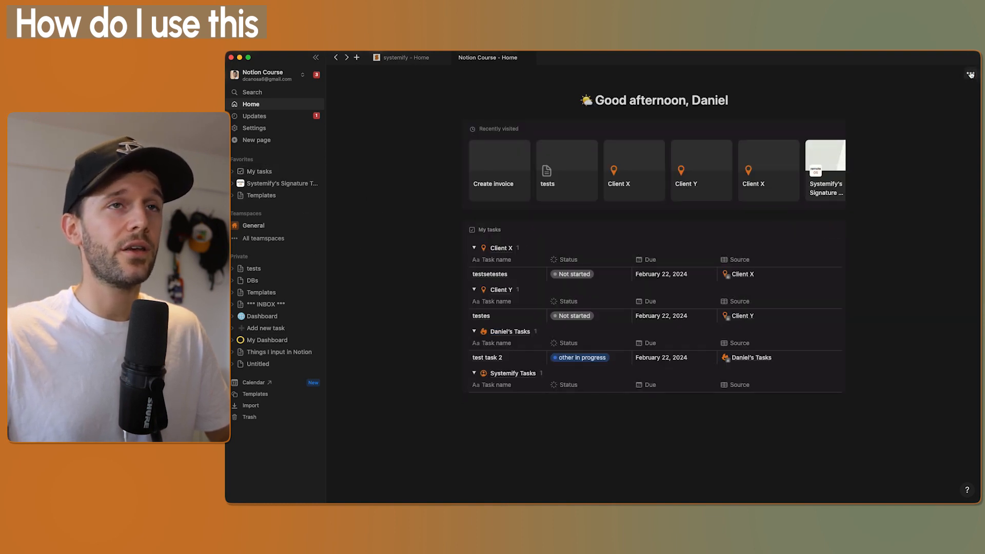
pyautogui.click(971, 75)
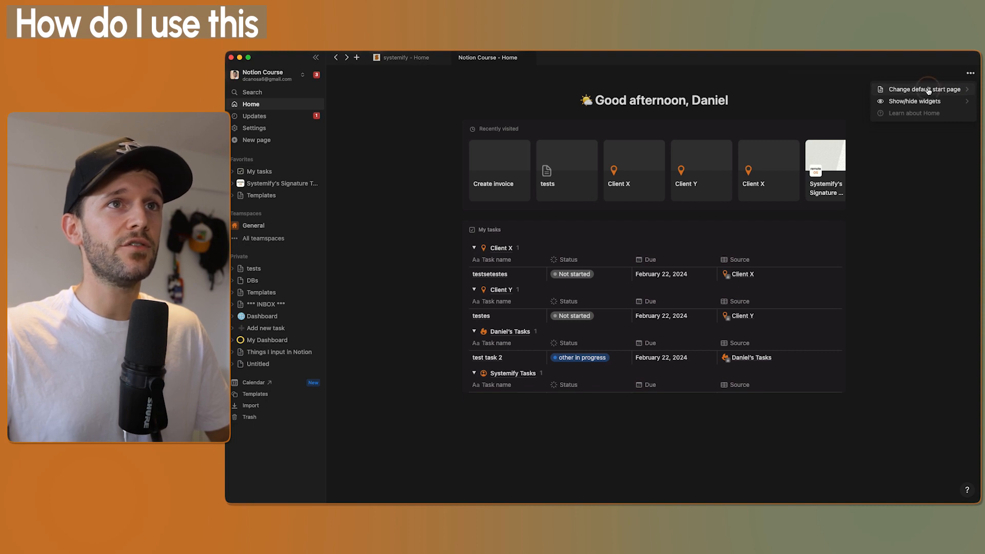
pyautogui.click(923, 89)
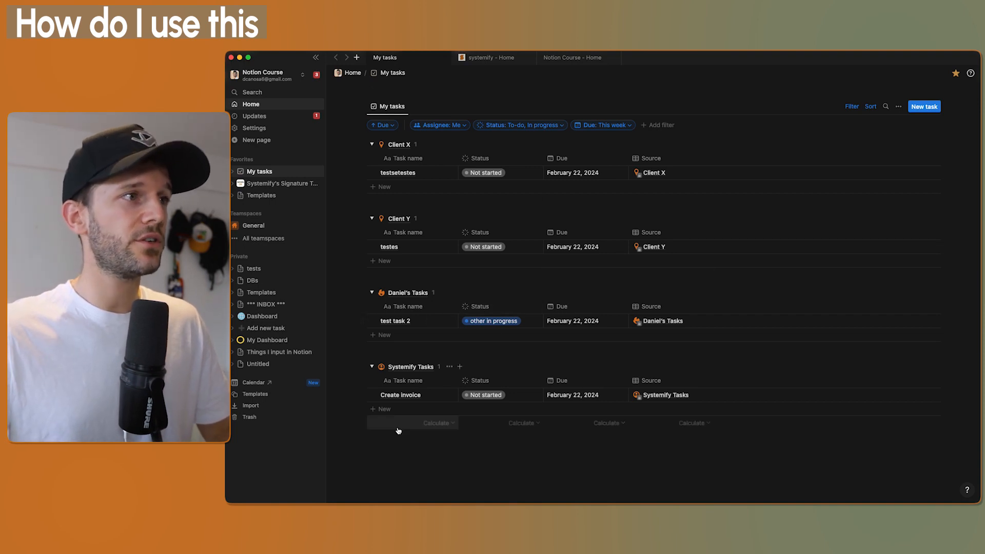
# Open the tests page to insert a button block below Daniel's Tasks
pyautogui.click(254, 268)
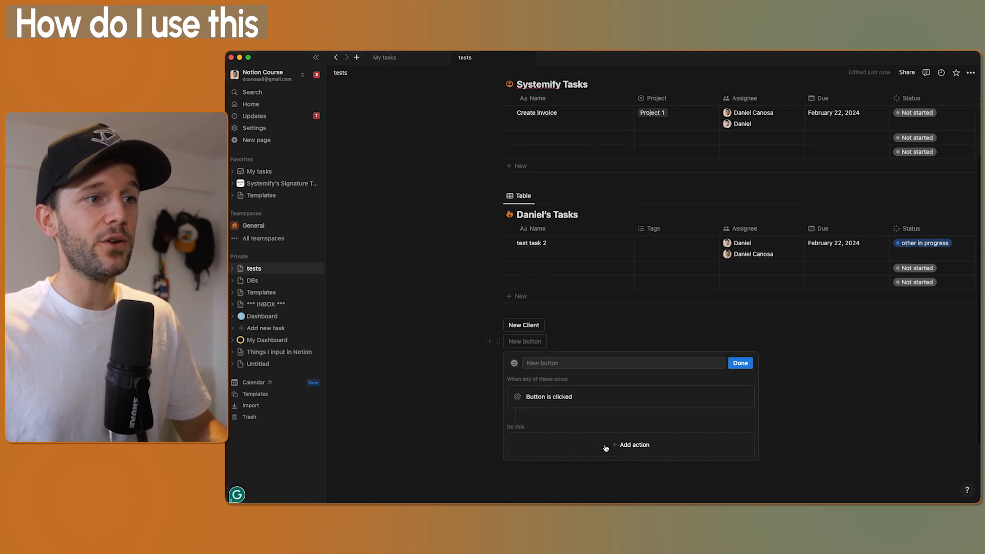
# Make the button add a Client X page containing a Client Tasks task database
pyautogui.click(634, 445)
pyautogui.write('Client')
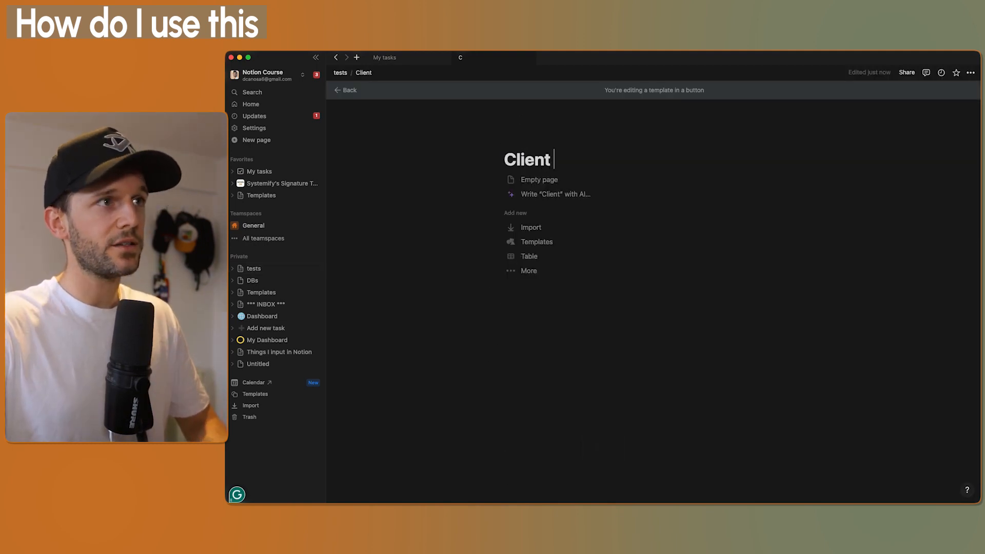
pyautogui.write('X')
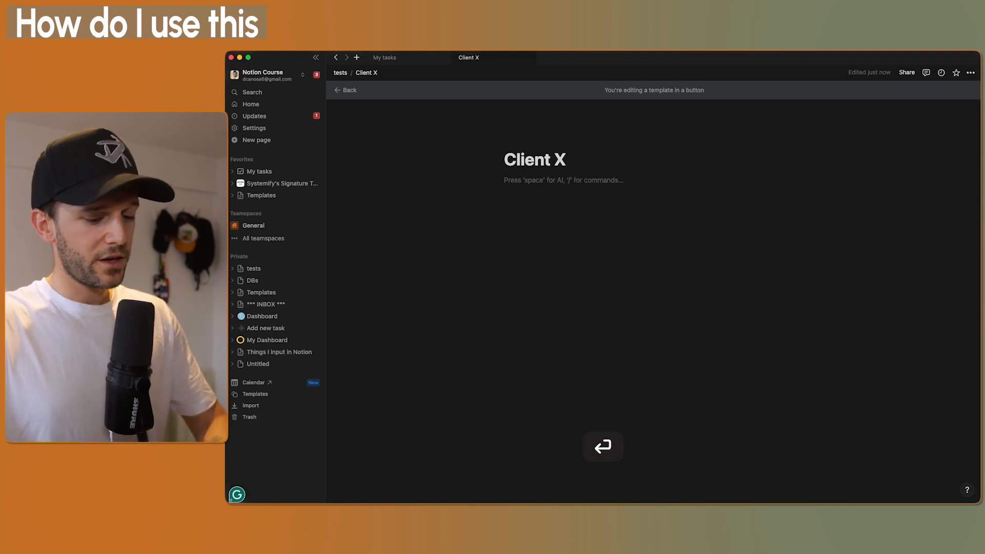
pyautogui.write('/')
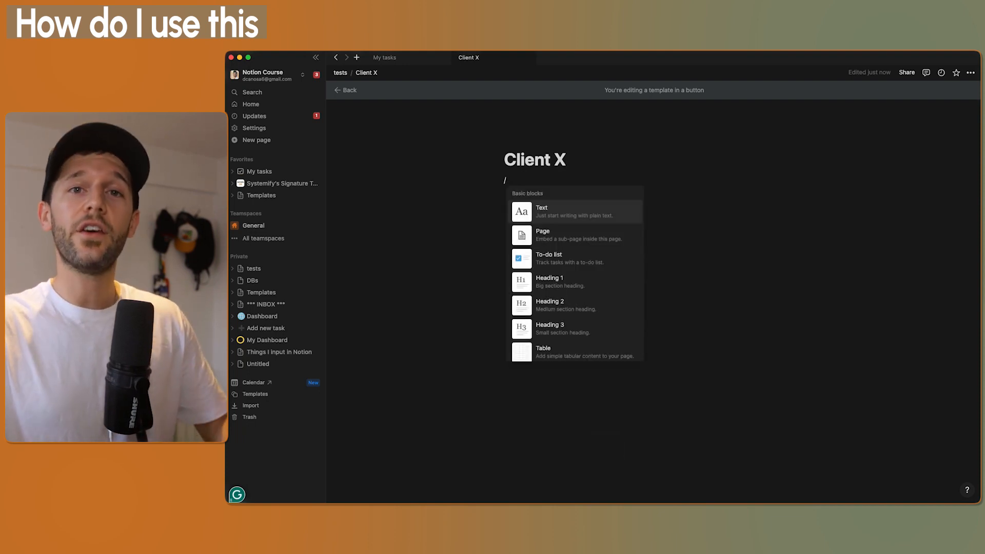
pyautogui.click(542, 351)
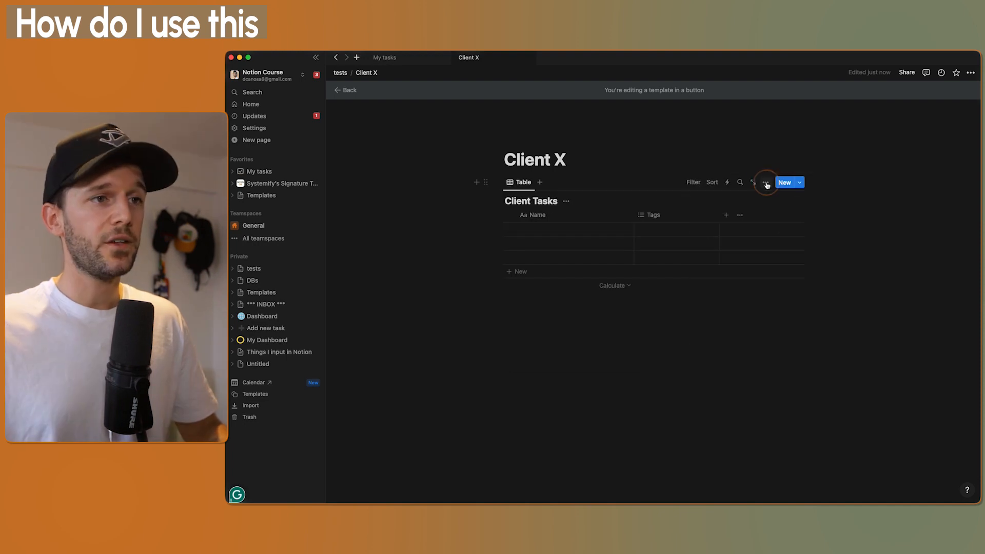
pyautogui.click(753, 182)
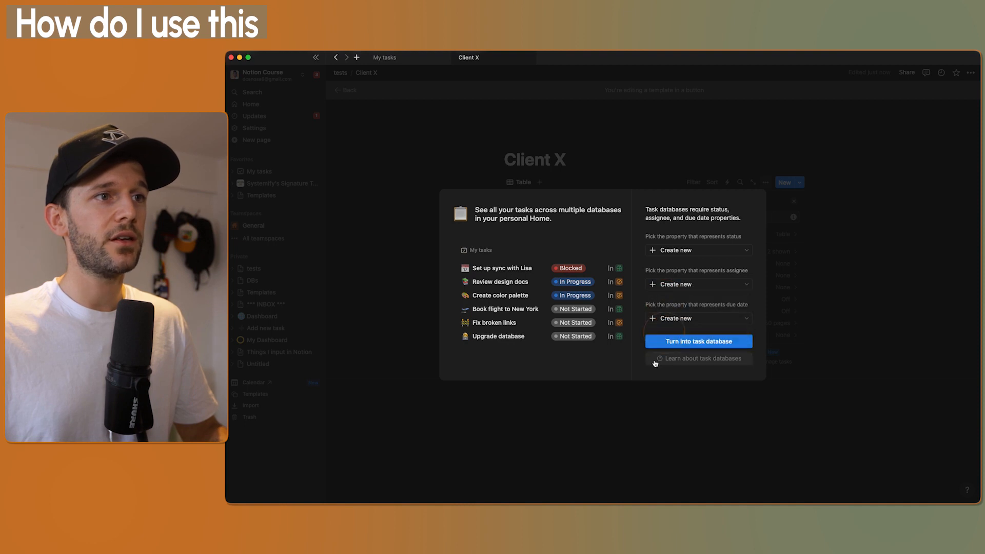
pyautogui.click(697, 342)
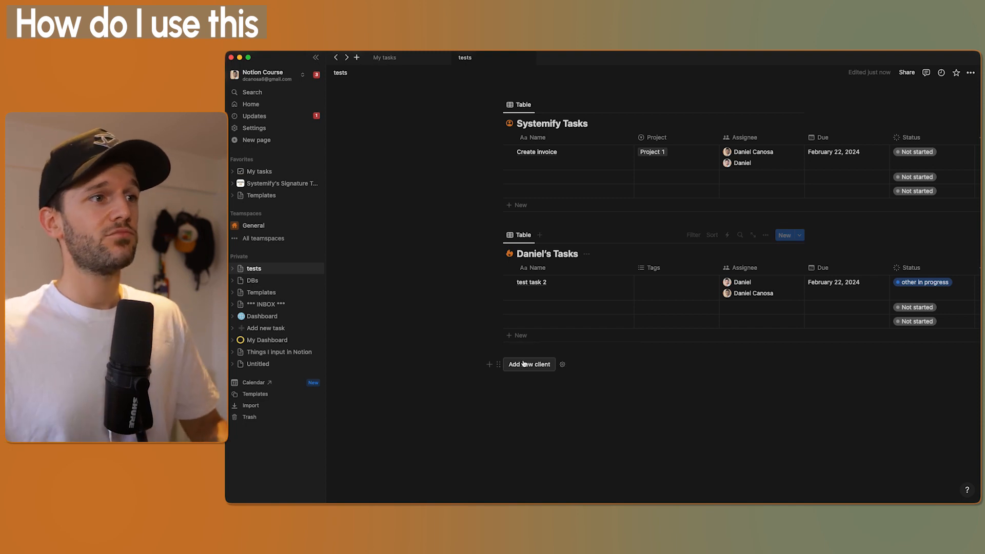
# Create the Acme Dashboard client with the button and assign its All tasks item
pyautogui.click(528, 364)
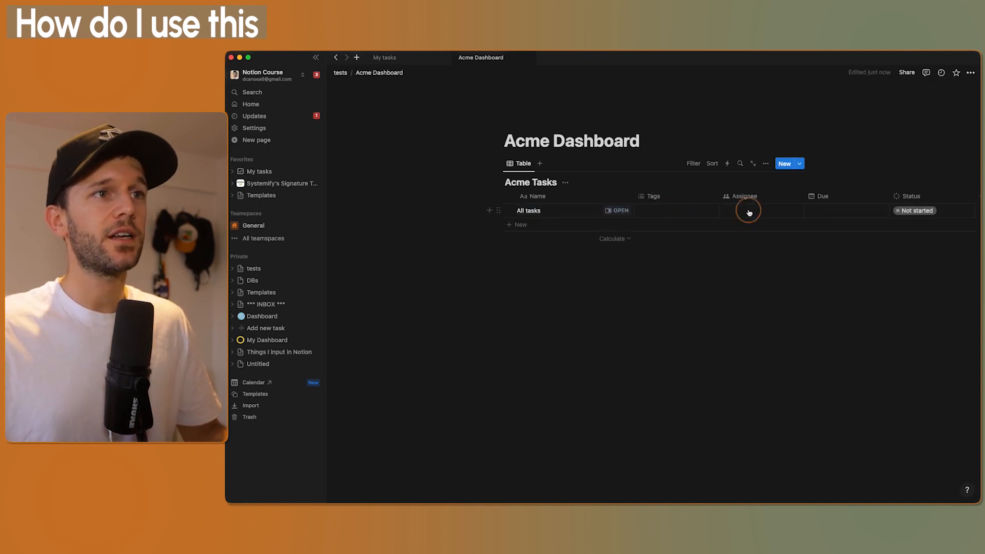
pyautogui.click(747, 210)
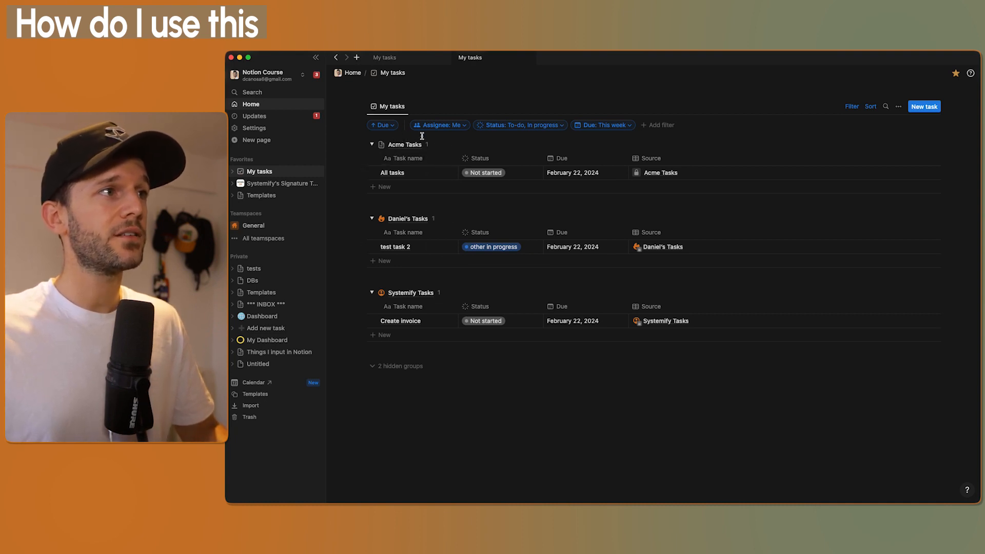
# Check the Daniel's Tasks templates and Acme Dashboard on tests, then go Home
pyautogui.click(254, 268)
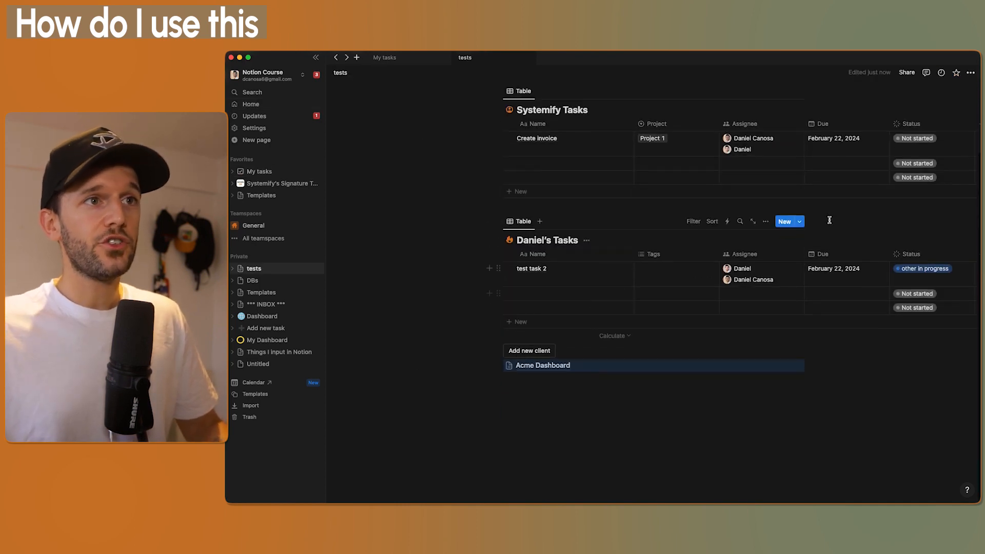
pyautogui.click(798, 221)
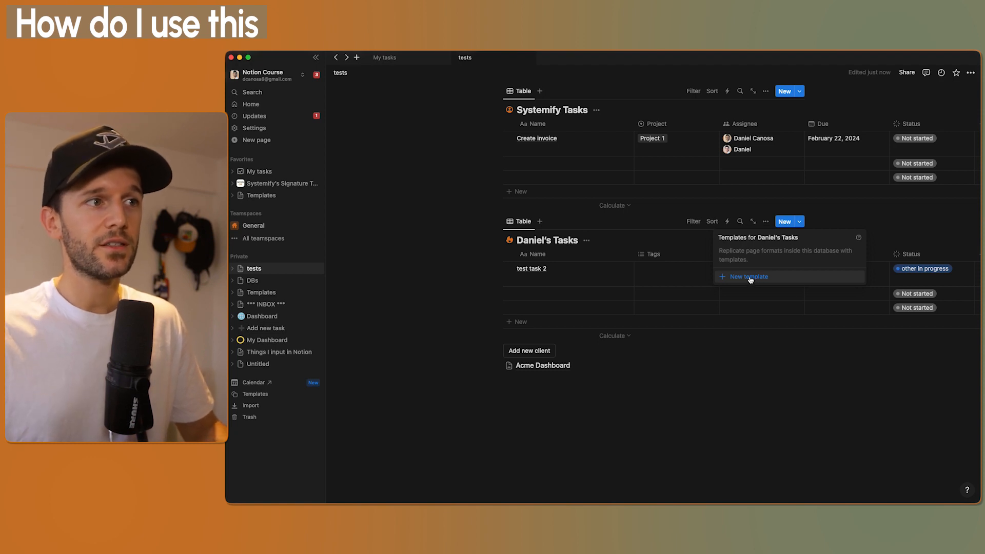
pyautogui.click(541, 364)
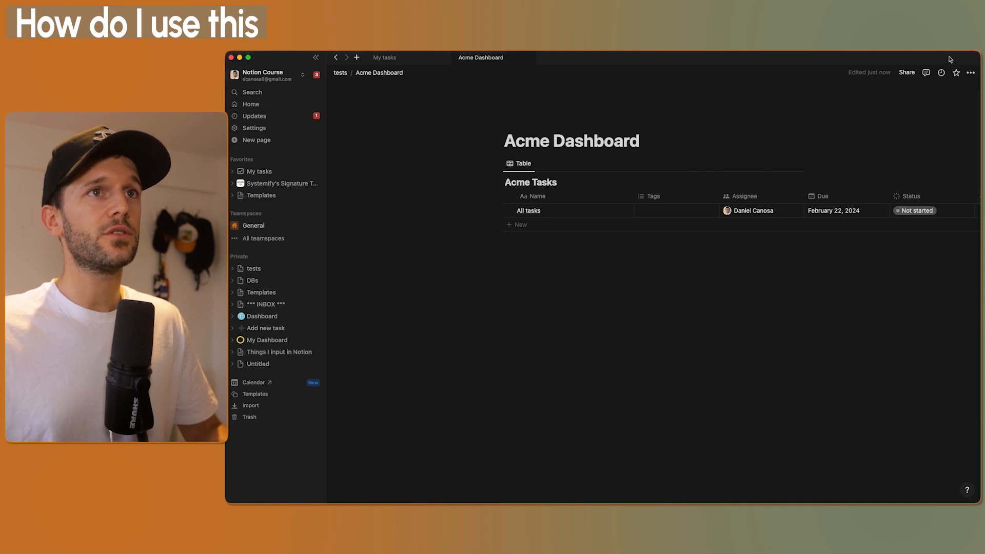
pyautogui.click(907, 72)
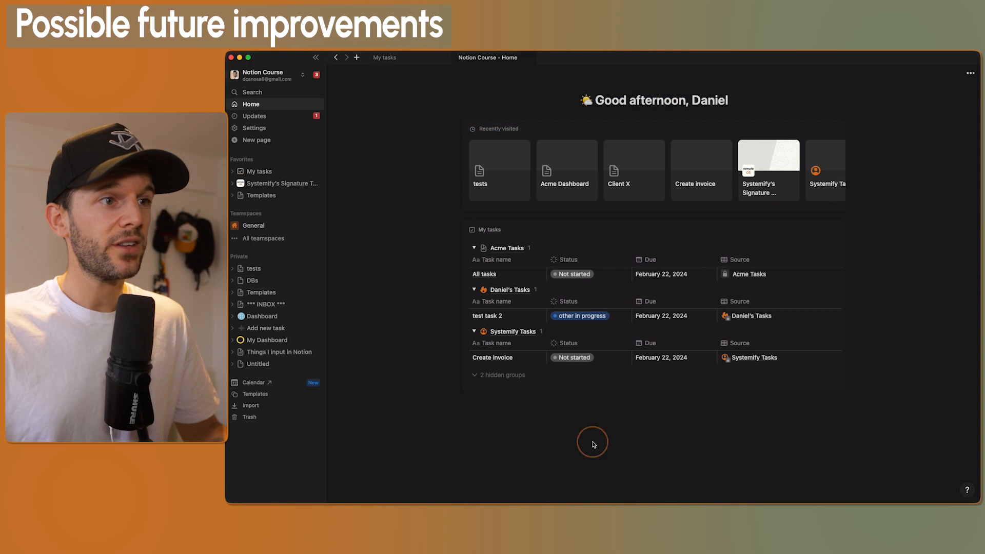
pyautogui.moveTo(645, 445)
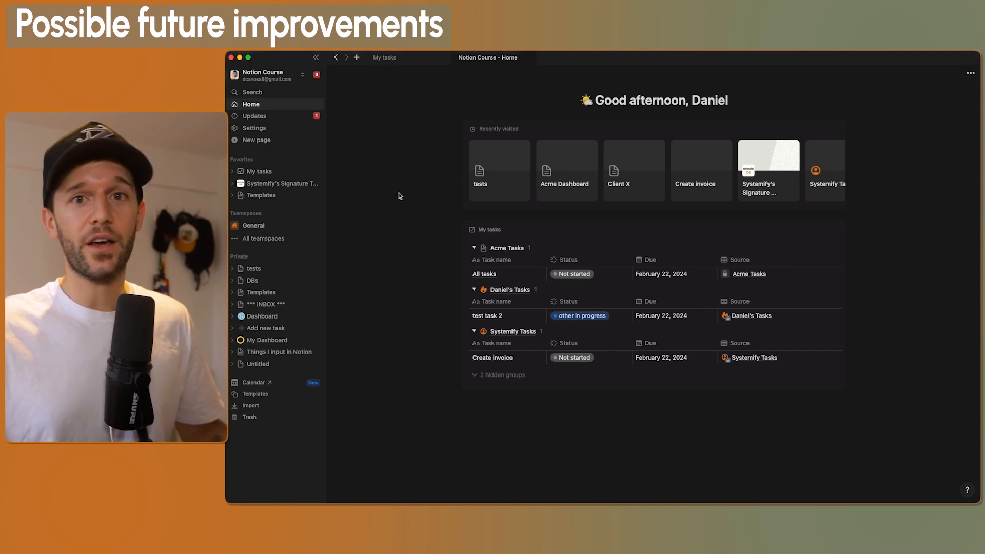
pyautogui.press('cmd+t')
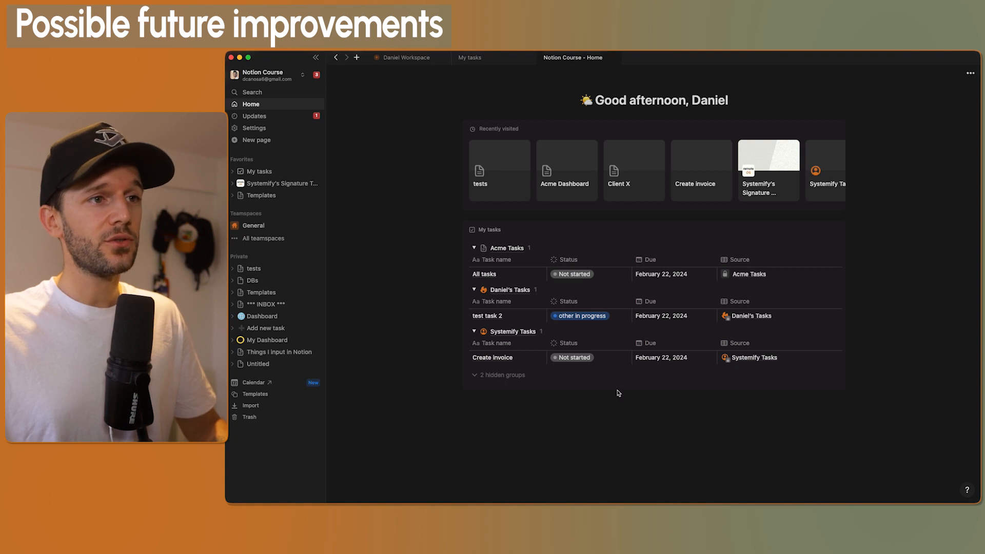
pyautogui.moveTo(791, 402)
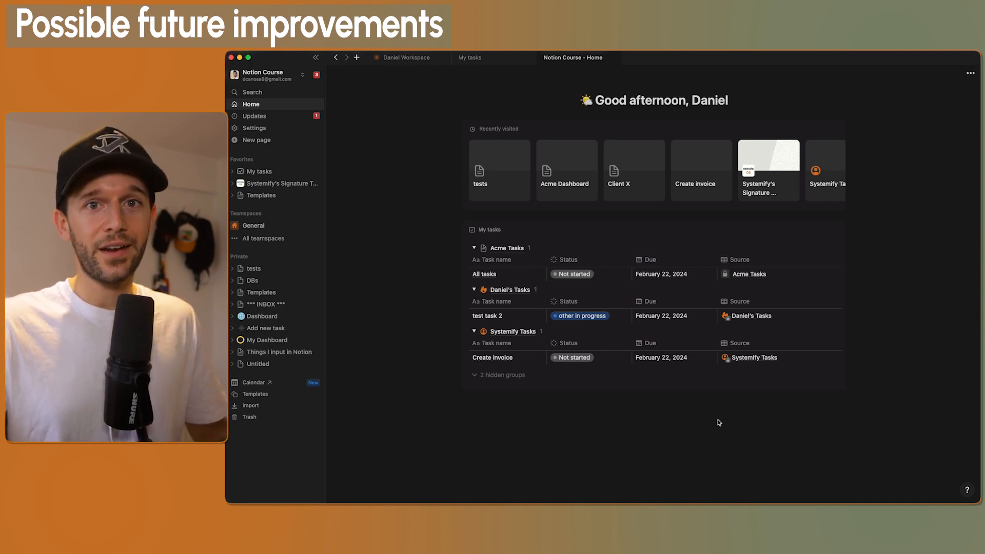
pyautogui.moveTo(819, 378)
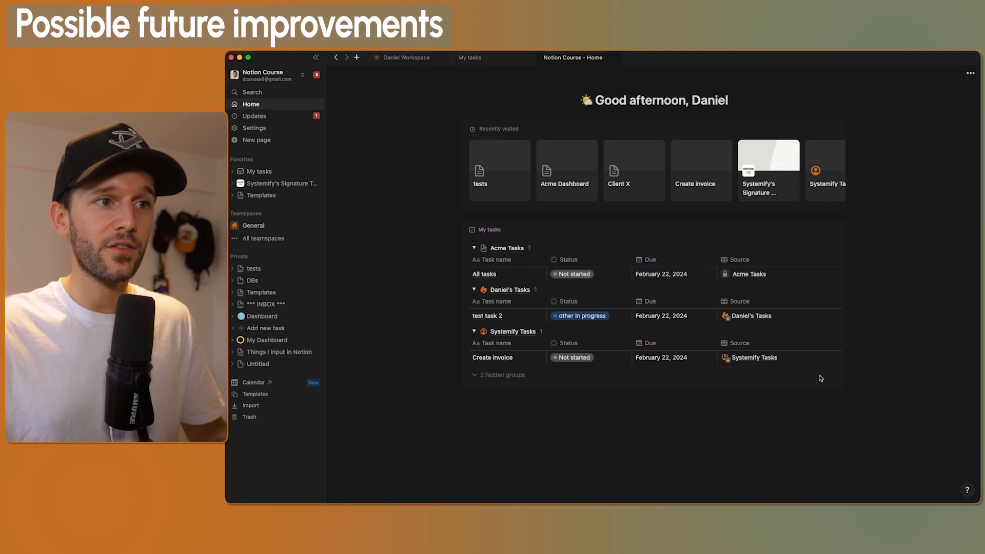